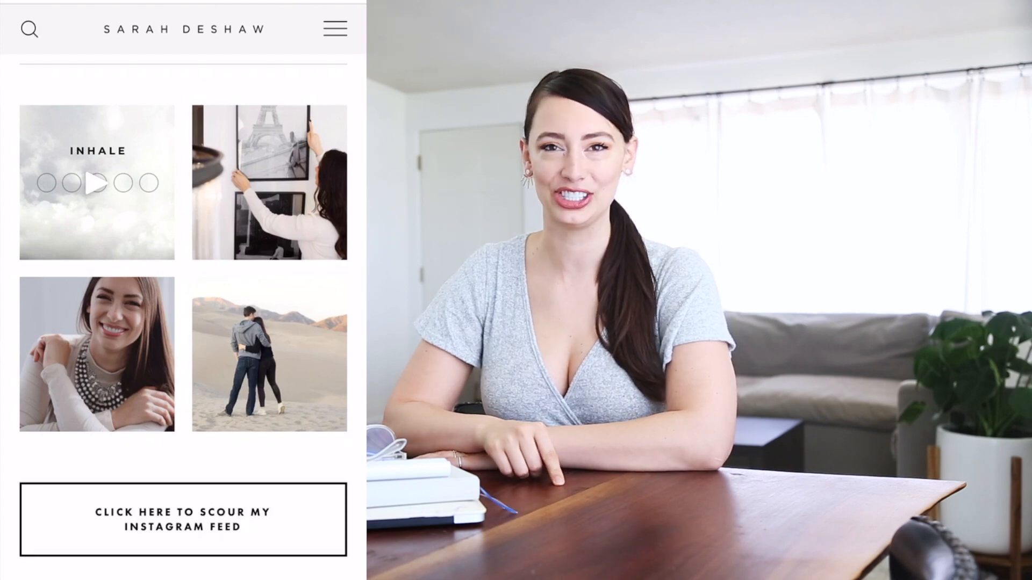
# Log out of the Instagram account from the profile's gear menu
pyautogui.click(182, 520)
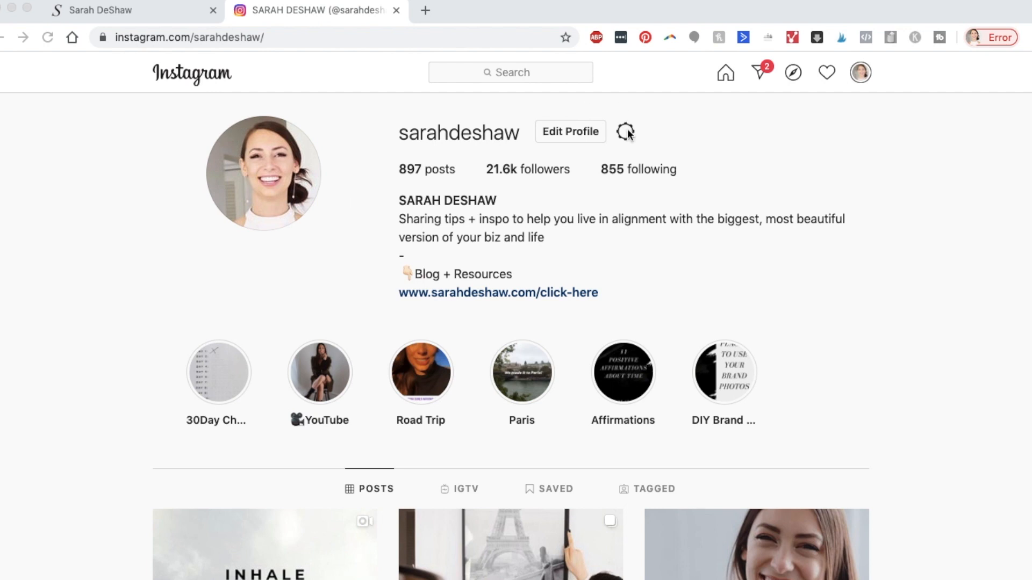
pyautogui.click(625, 131)
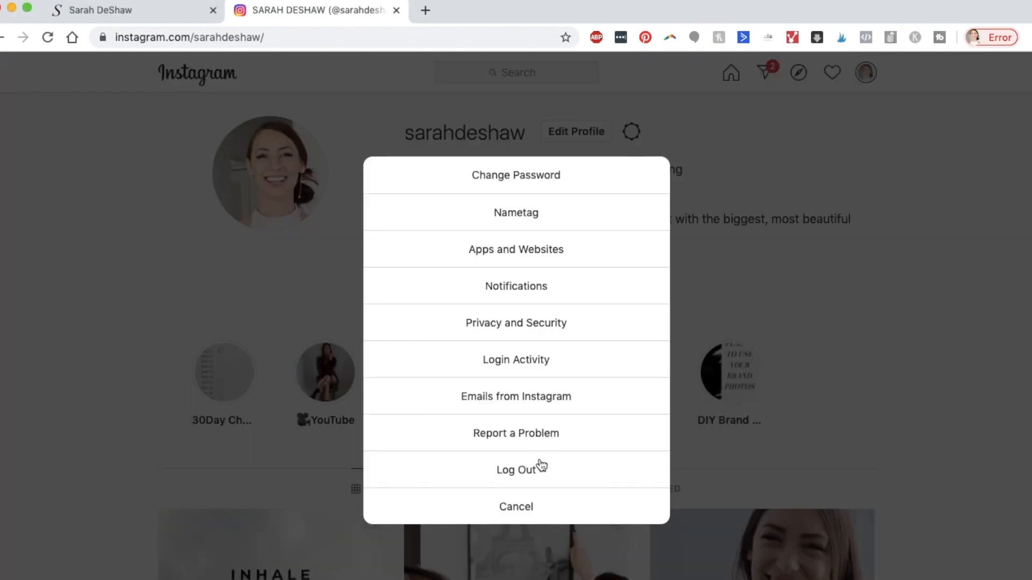
pyautogui.click(515, 469)
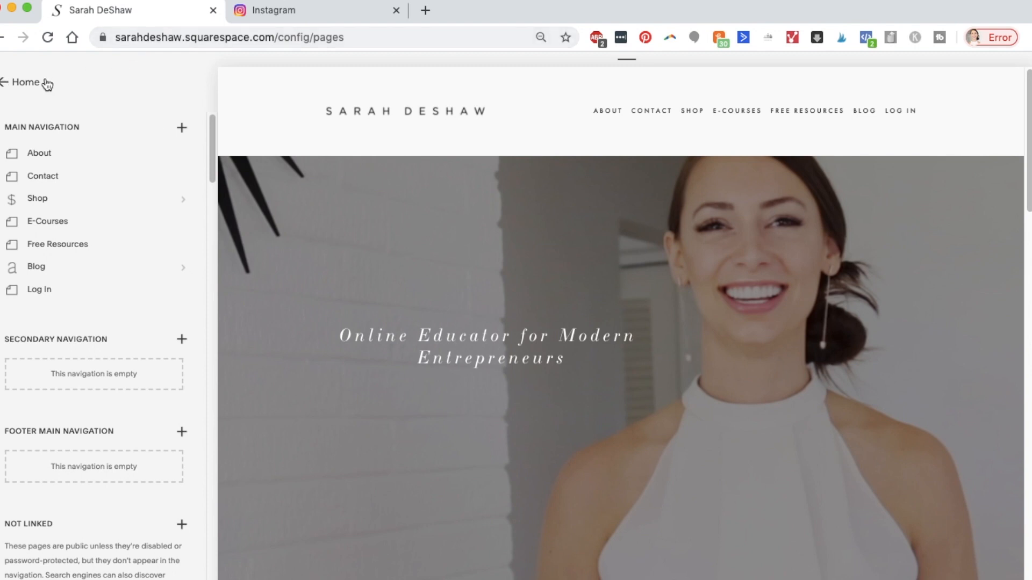
# Go to Settings > Connected Accounts from the main site menu
pyautogui.click(26, 81)
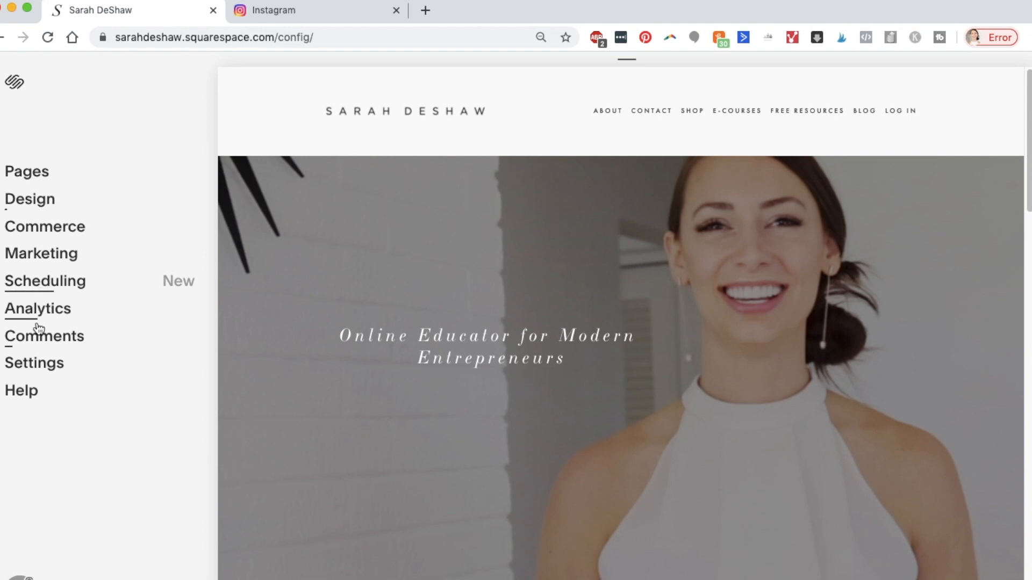
pyautogui.click(34, 363)
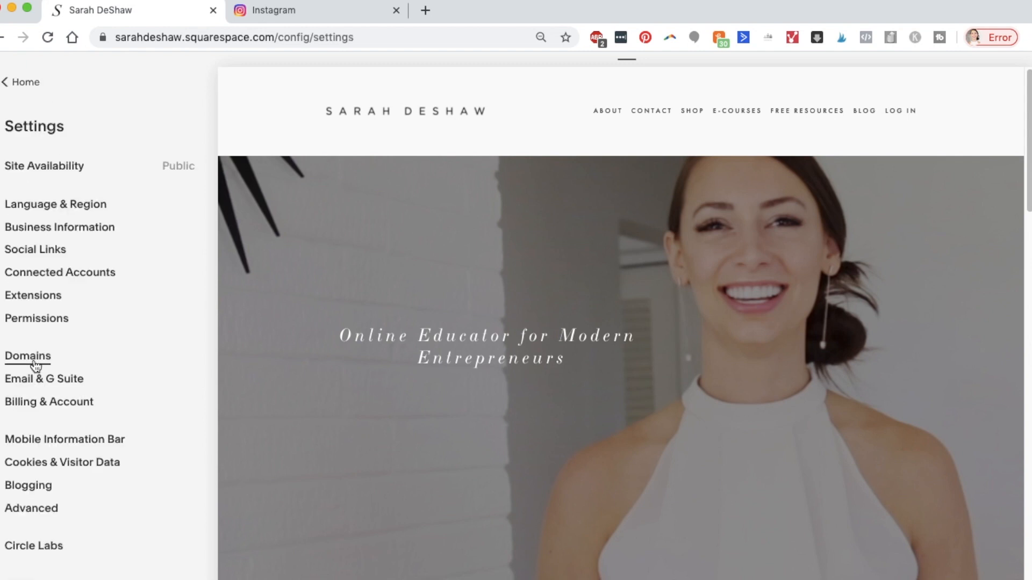
pyautogui.click(59, 273)
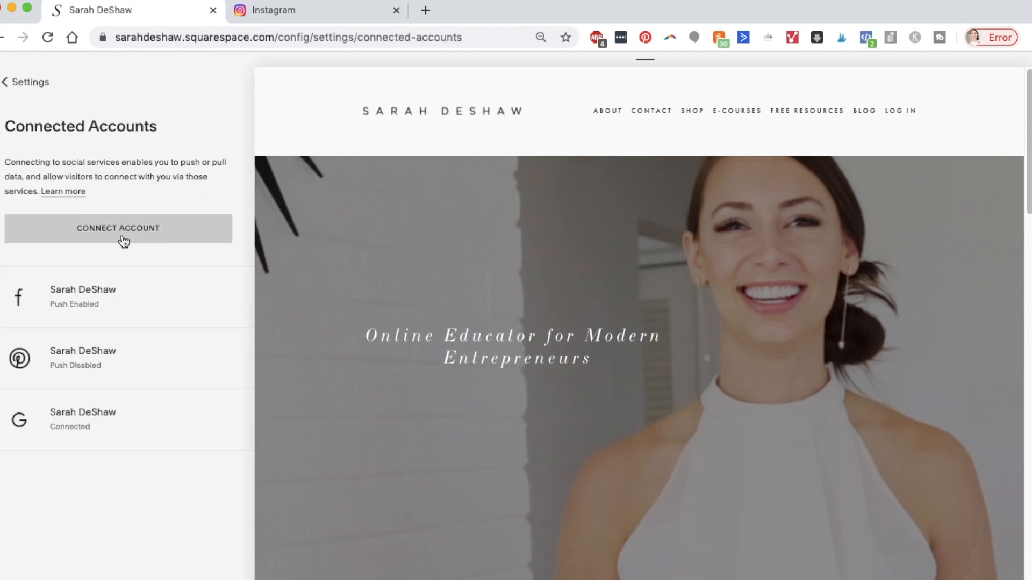
# Connect Instagram as a new account with Download Data kept on, and save
pyautogui.click(118, 228)
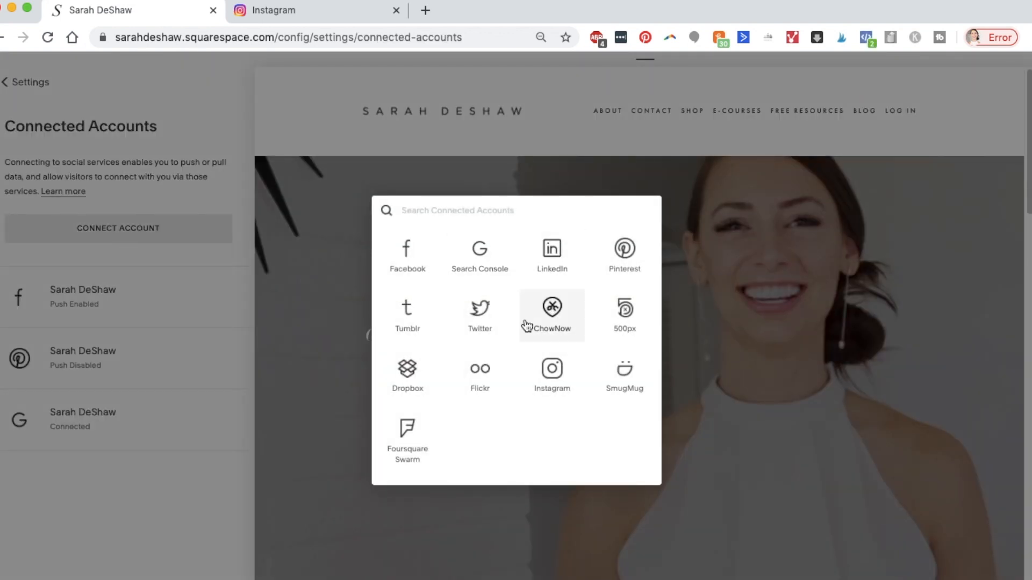
pyautogui.click(552, 369)
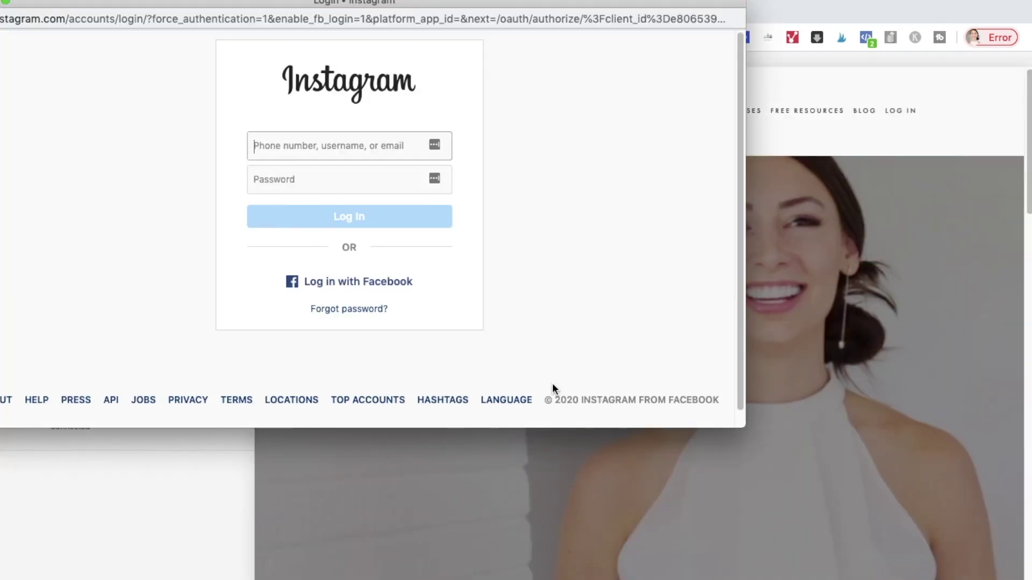
pyautogui.moveTo(386, 290)
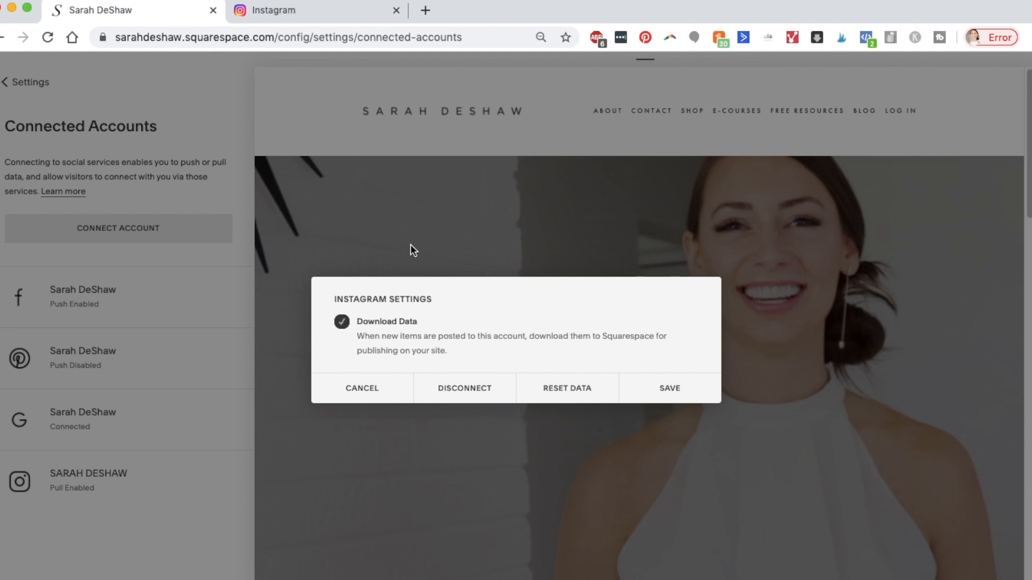
pyautogui.moveTo(412, 283)
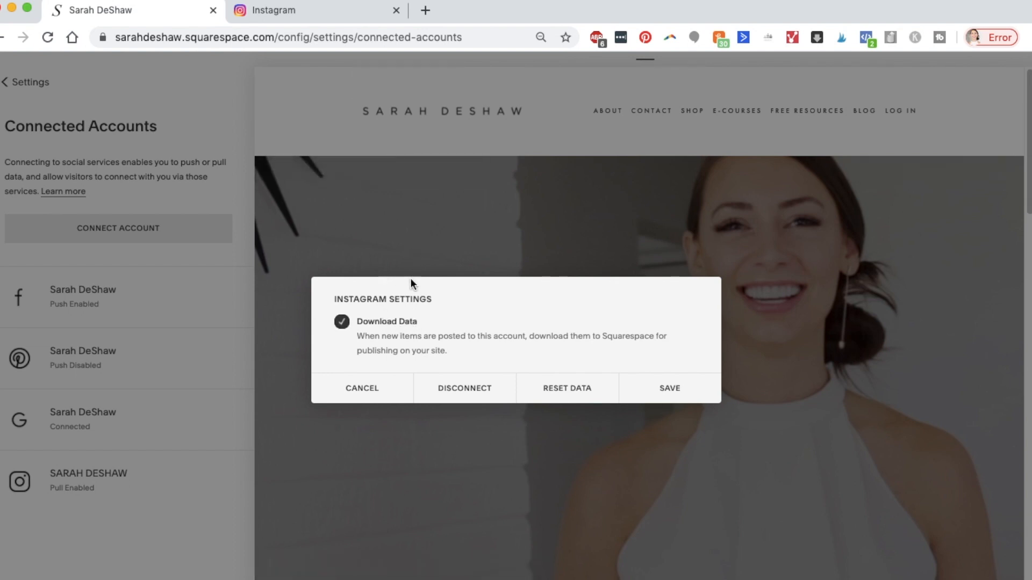
pyautogui.moveTo(358, 335)
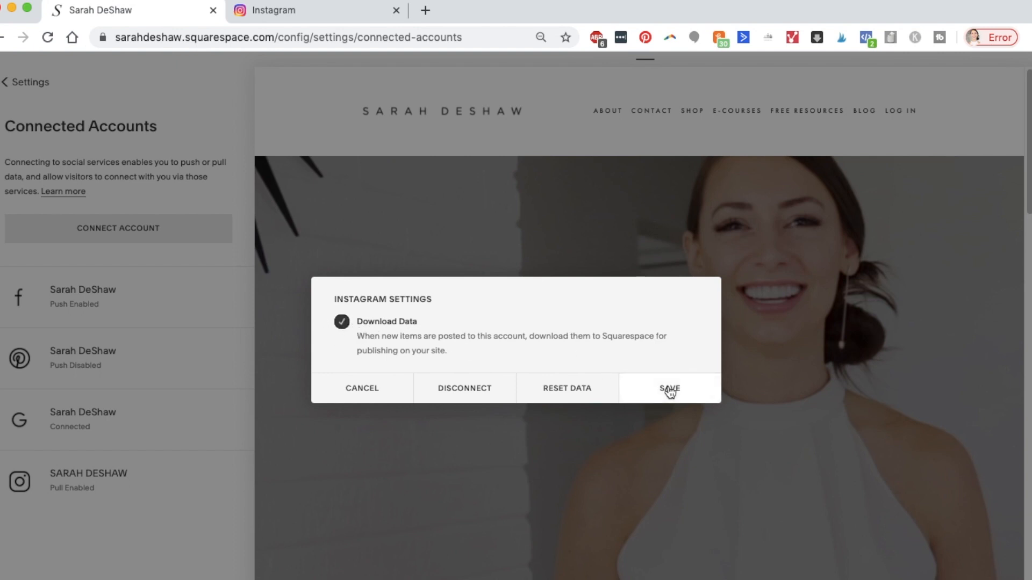
pyautogui.click(669, 389)
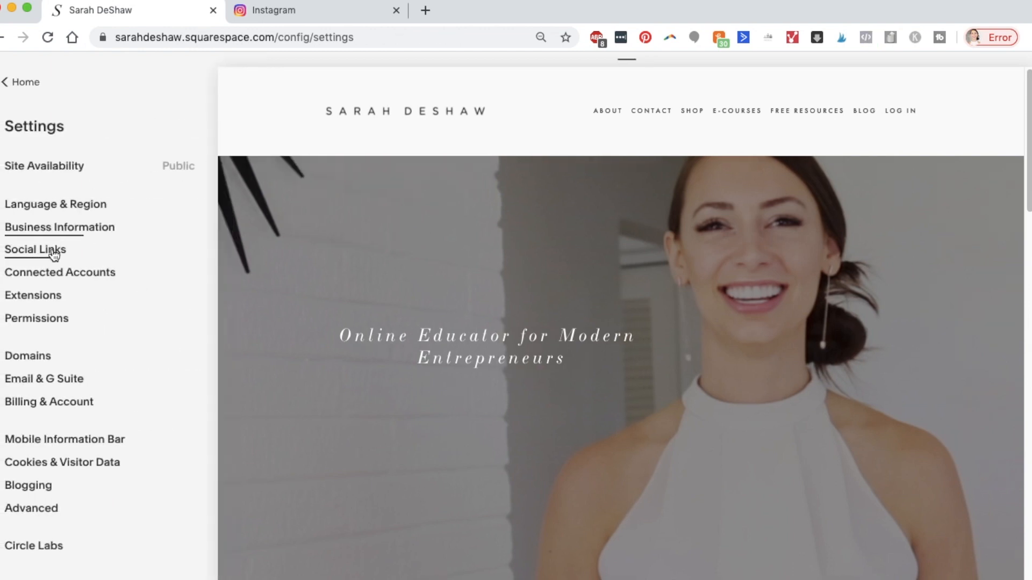
pyautogui.click(36, 249)
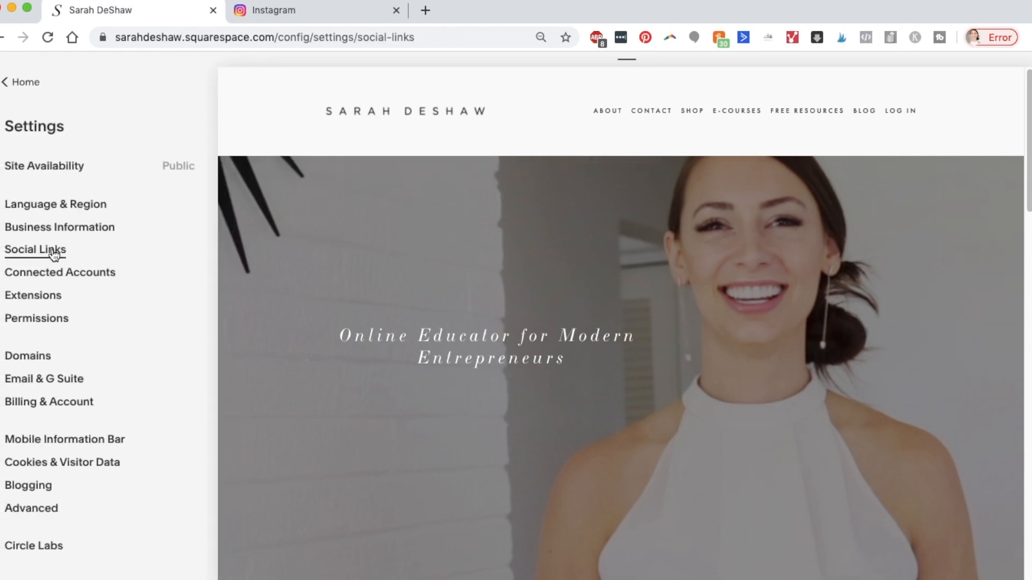
pyautogui.click(36, 250)
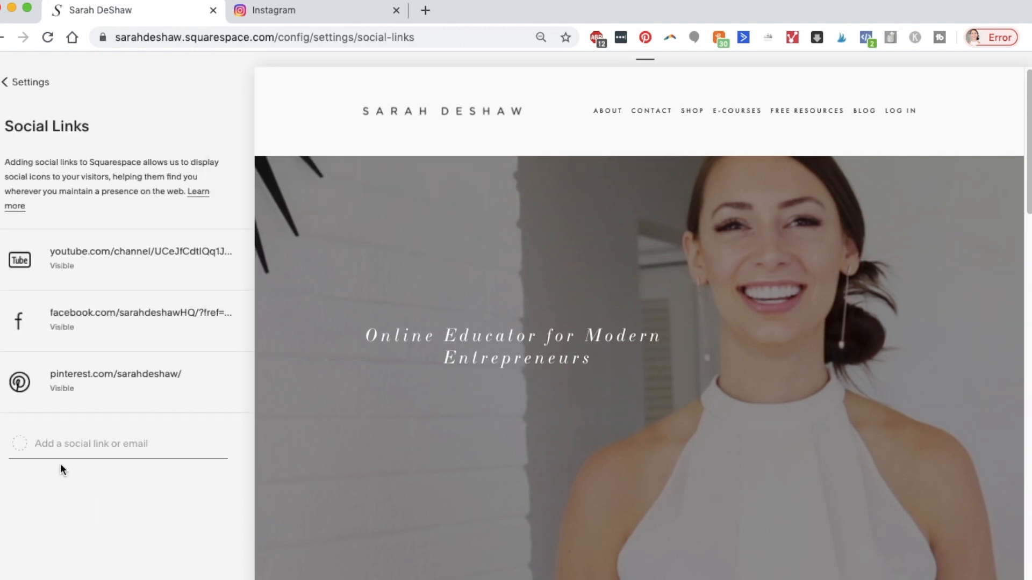
pyautogui.write('http://www.instagram.com/sarahdeshaw')
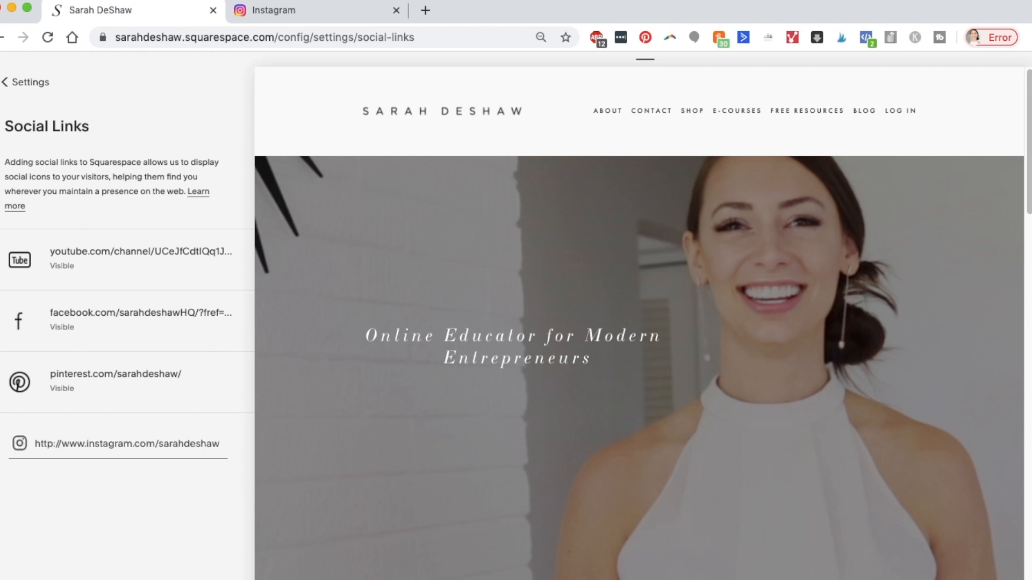
pyautogui.click(116, 443)
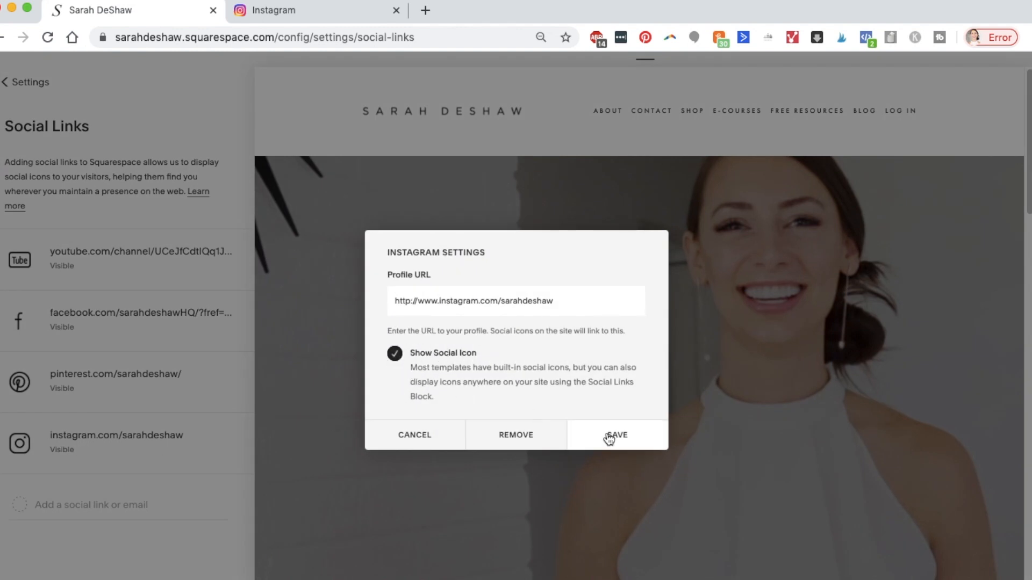
pyautogui.click(617, 435)
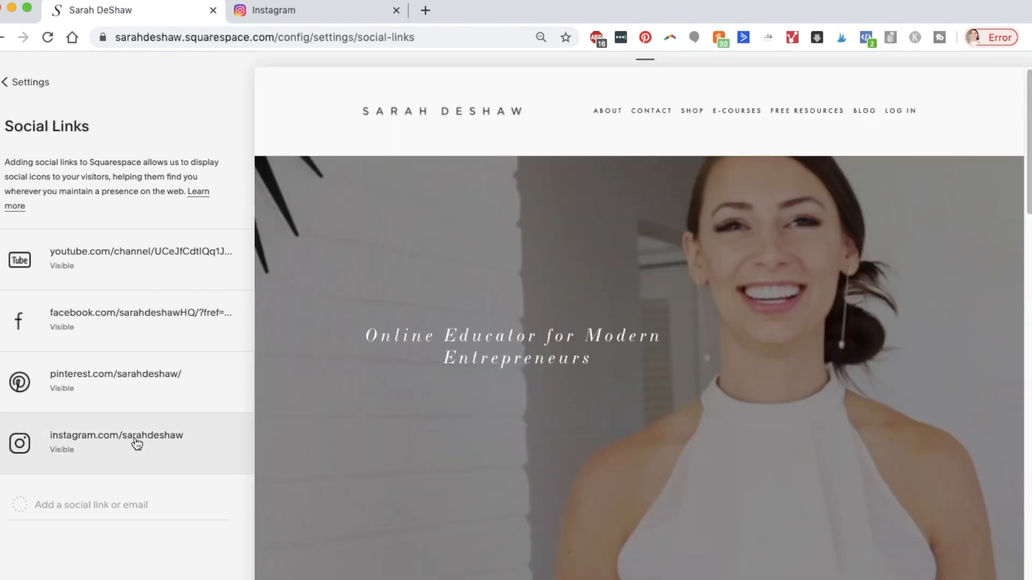
pyautogui.moveTo(73, 486)
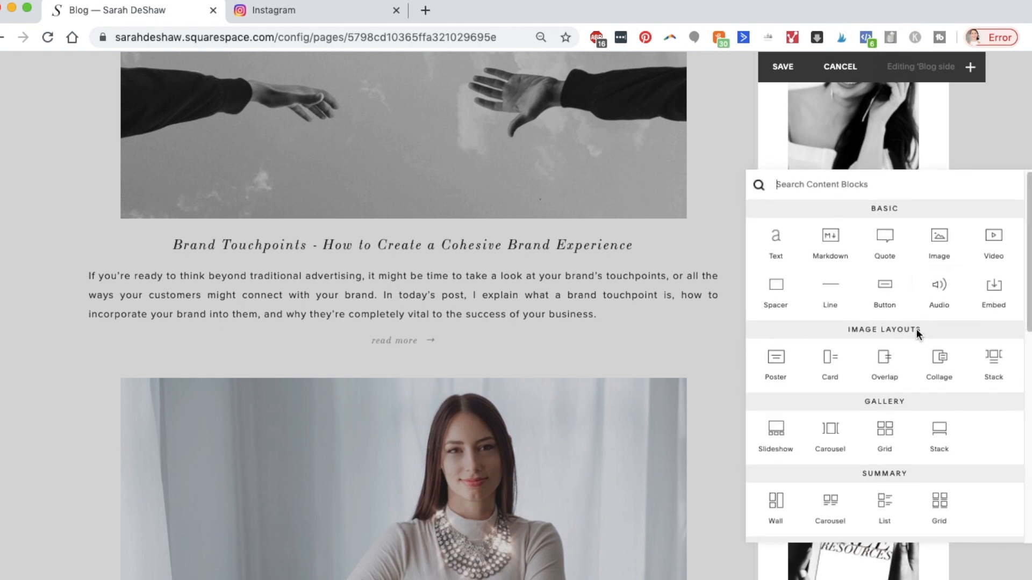
# Insert a Social Links block in the blog sidebar and enable Show Social Icon for Instagram
pyautogui.scroll(-3)
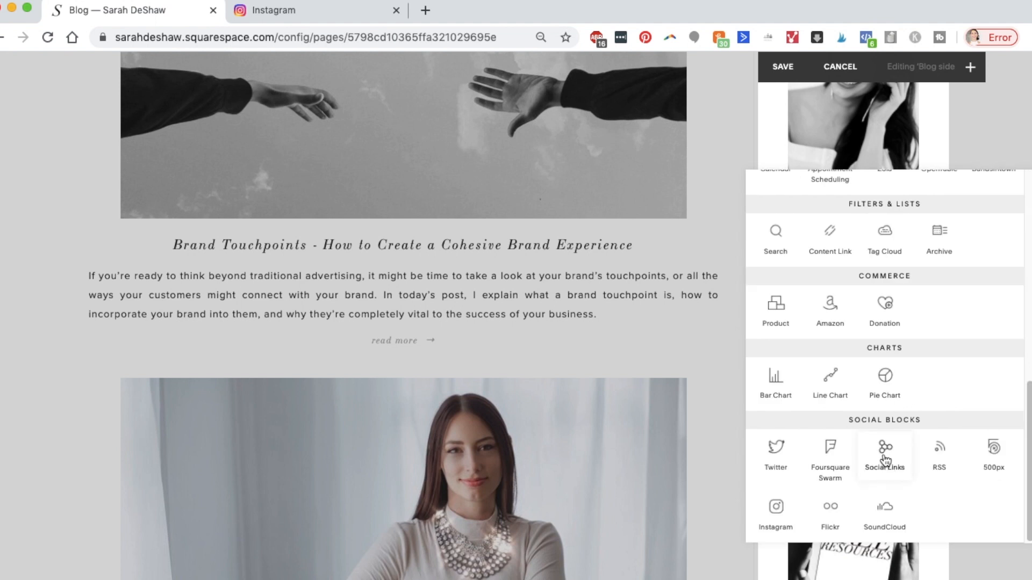
pyautogui.click(883, 450)
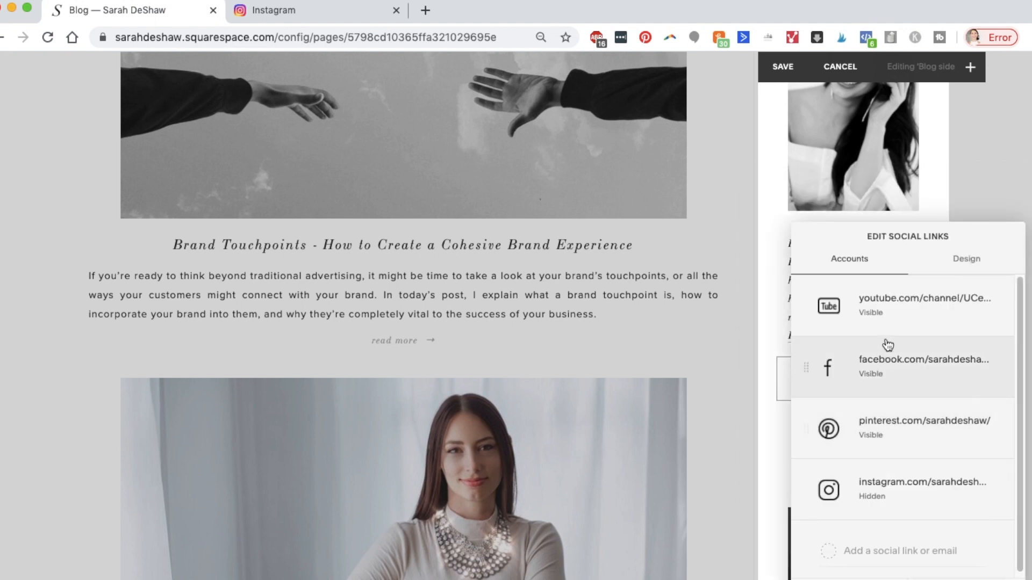
pyautogui.moveTo(887, 381)
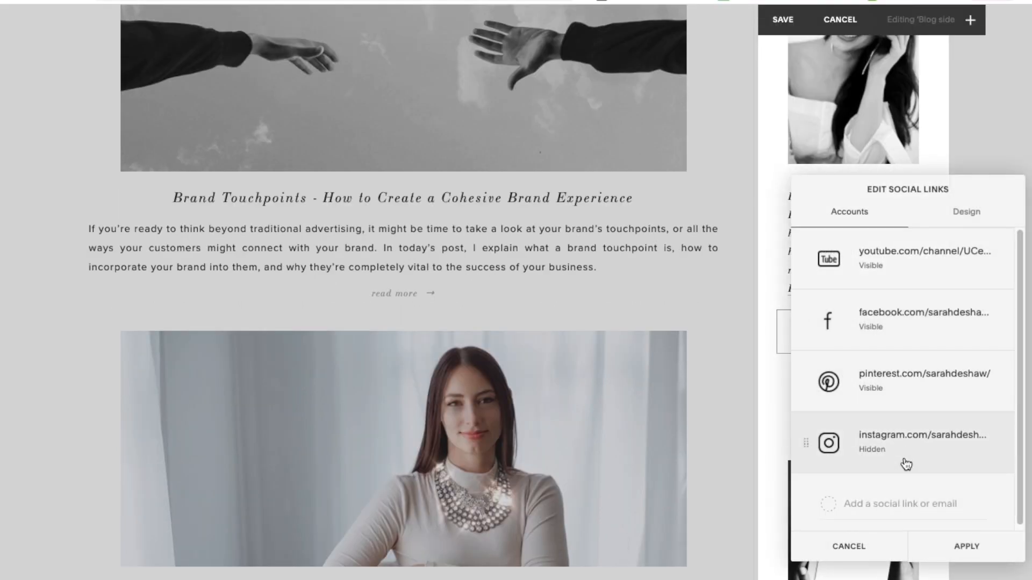
pyautogui.click(910, 443)
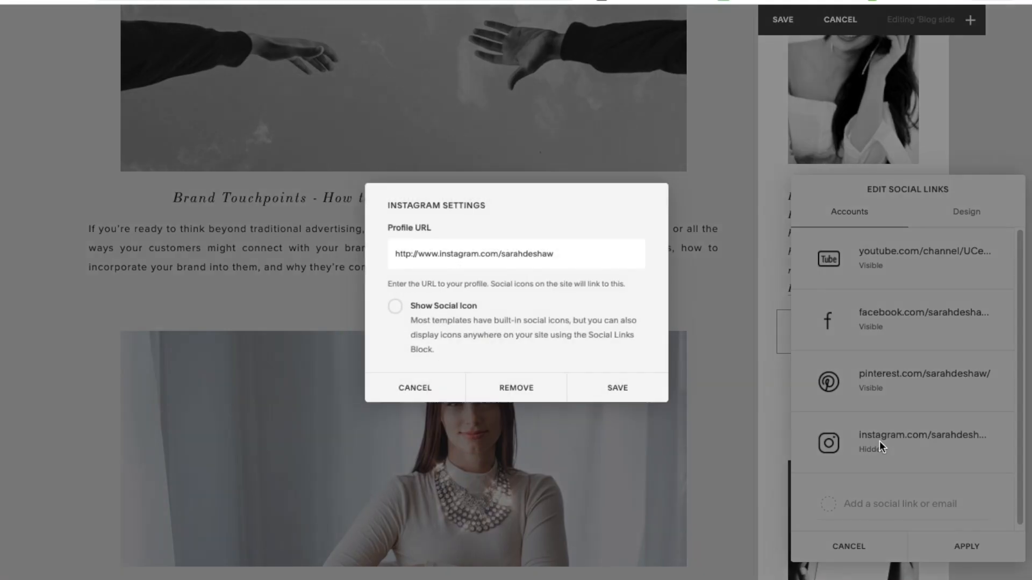
pyautogui.click(396, 307)
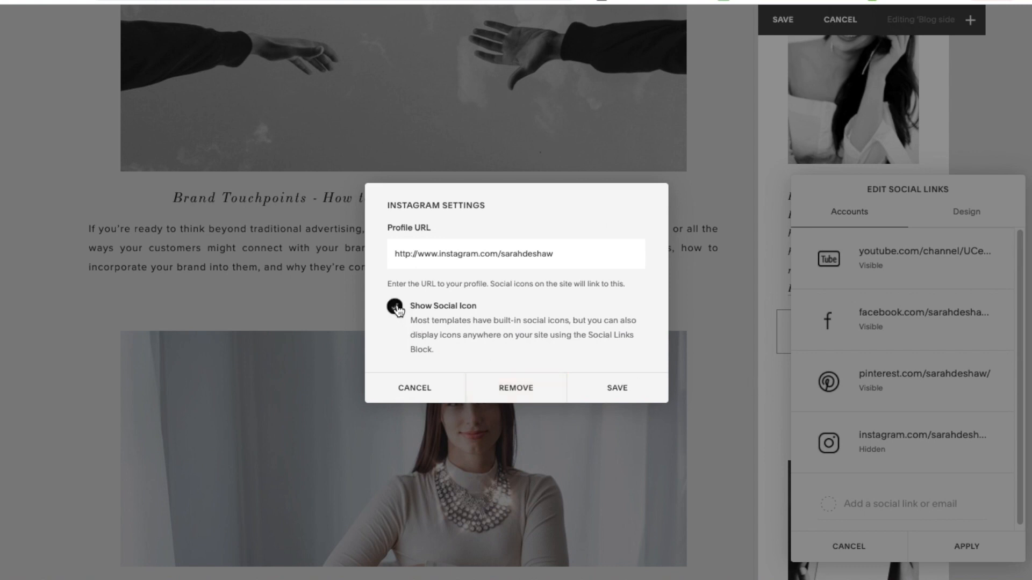
pyautogui.click(617, 387)
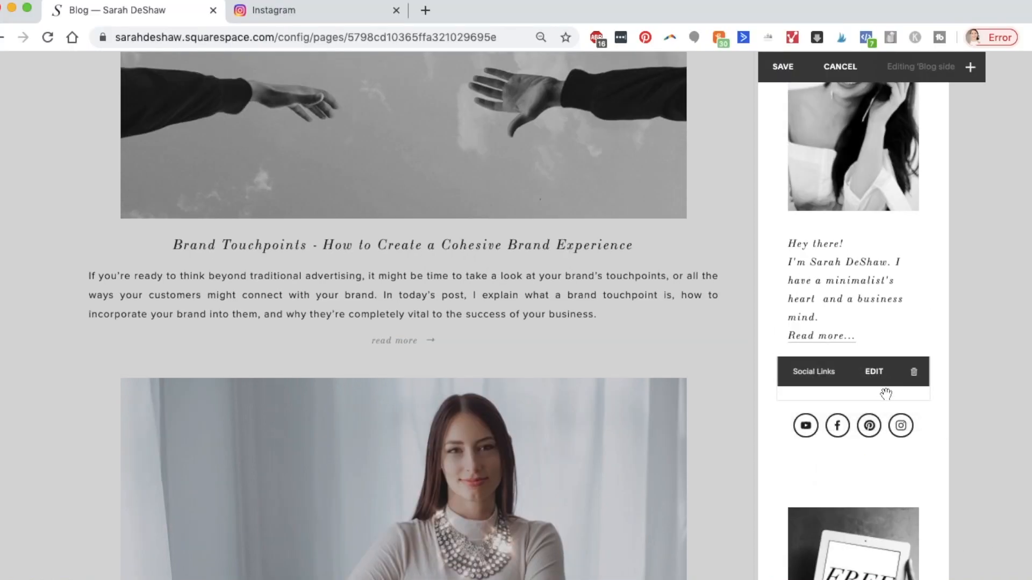
# Delete the extra Social Links block, confirming the removal
pyautogui.click(913, 371)
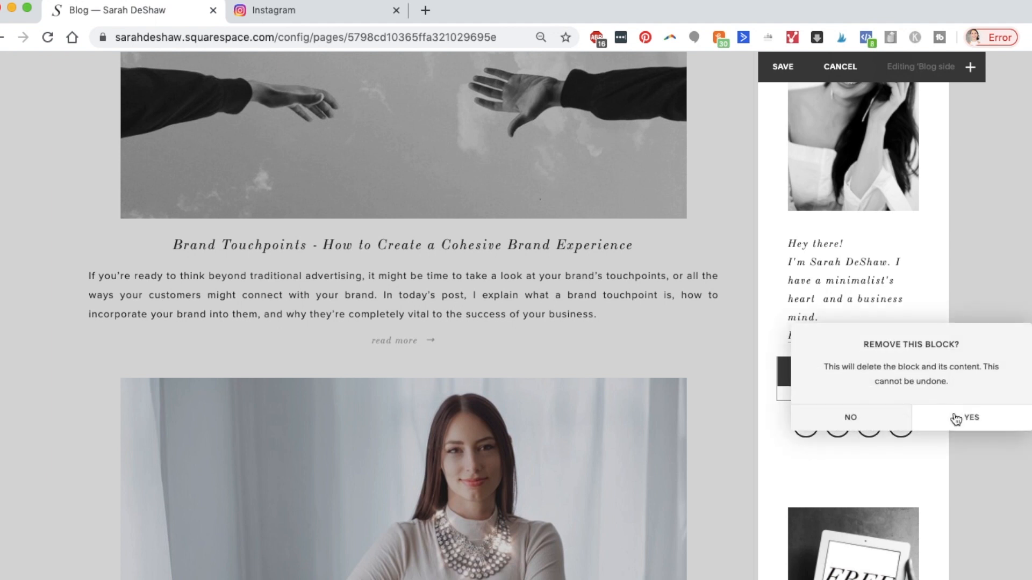
pyautogui.click(972, 417)
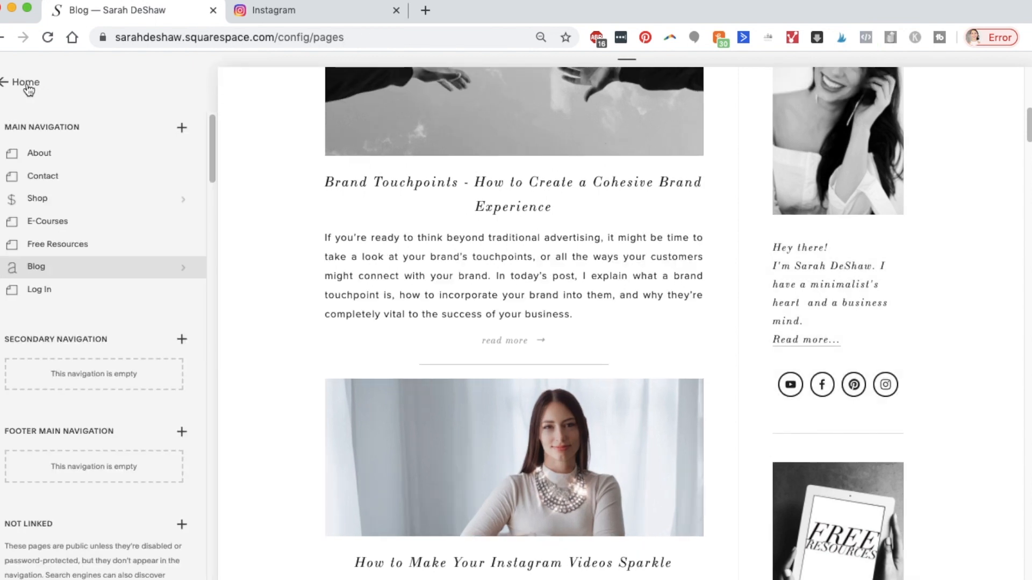
# Return to Pages, open the About page for editing and scroll the block menu to Social Blocks
pyautogui.click(11, 84)
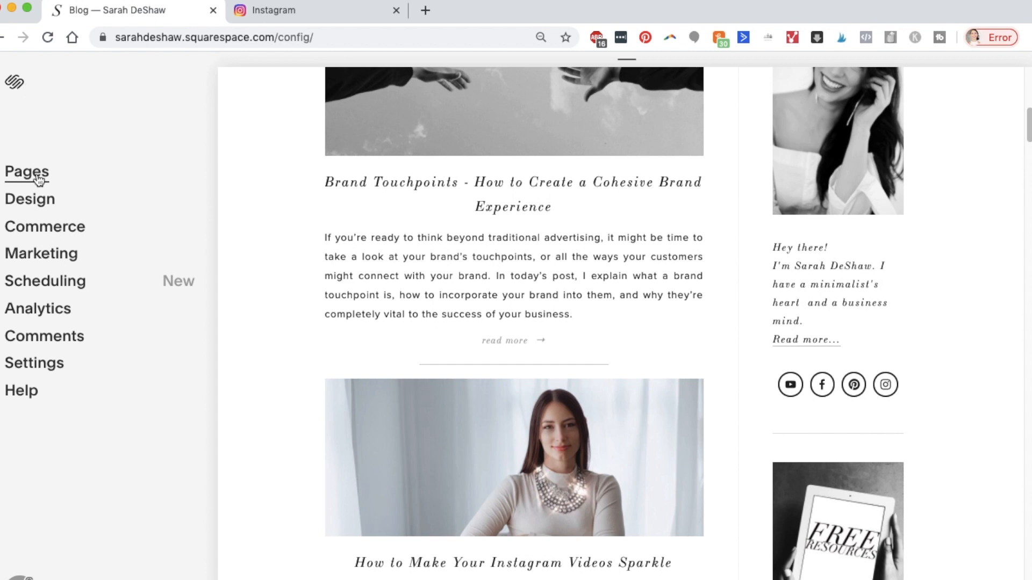
pyautogui.click(26, 172)
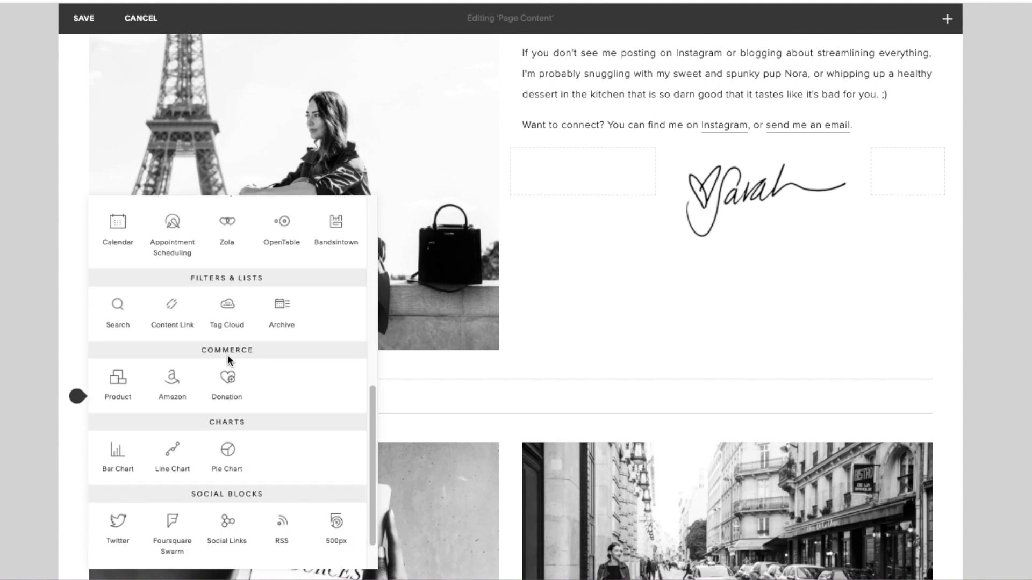
pyautogui.scroll(-3)
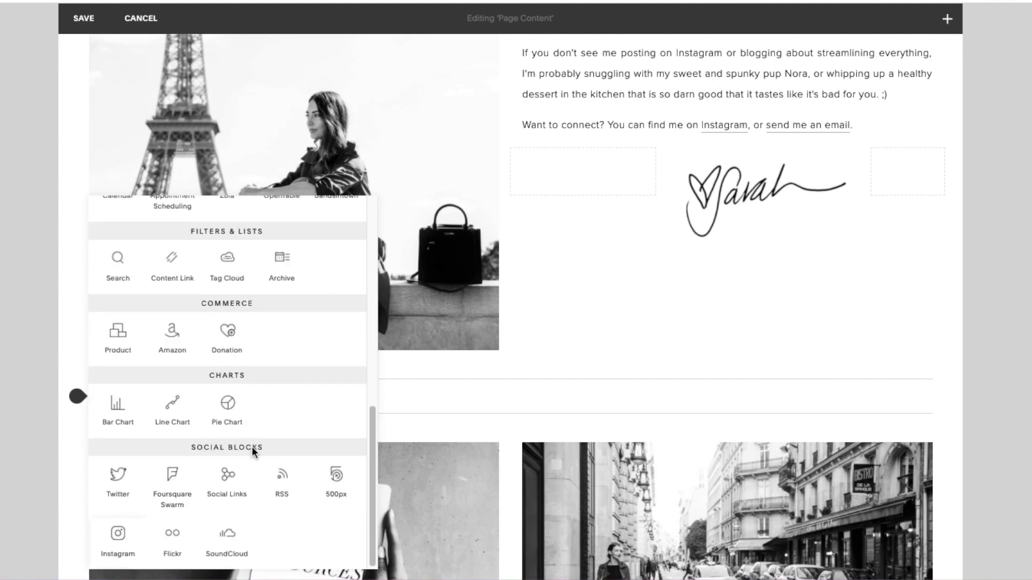
pyautogui.moveTo(117, 537)
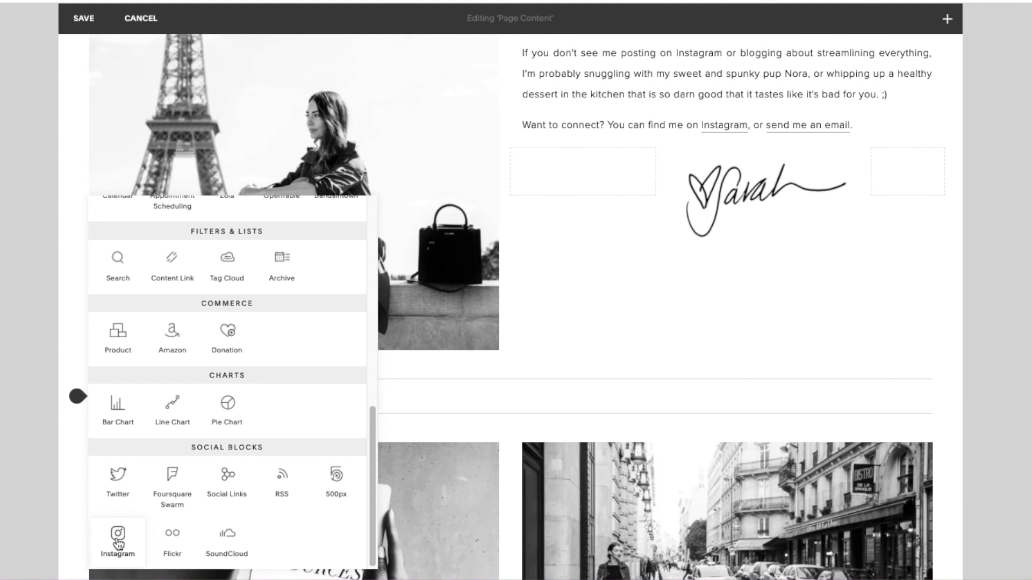
# Insert an Instagram block keeping the already connected Sarah DeShaw account
pyautogui.click(118, 533)
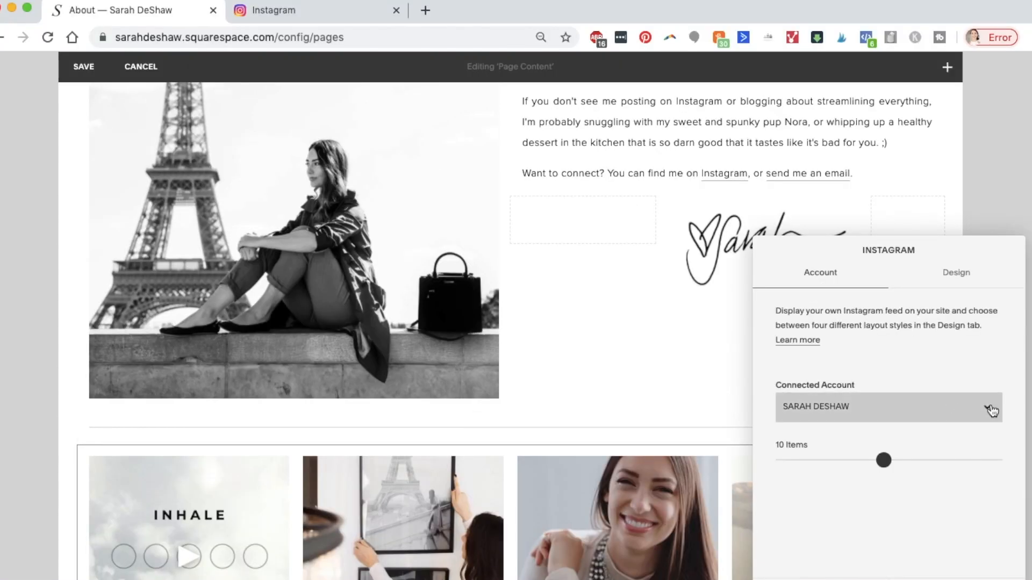
pyautogui.click(887, 406)
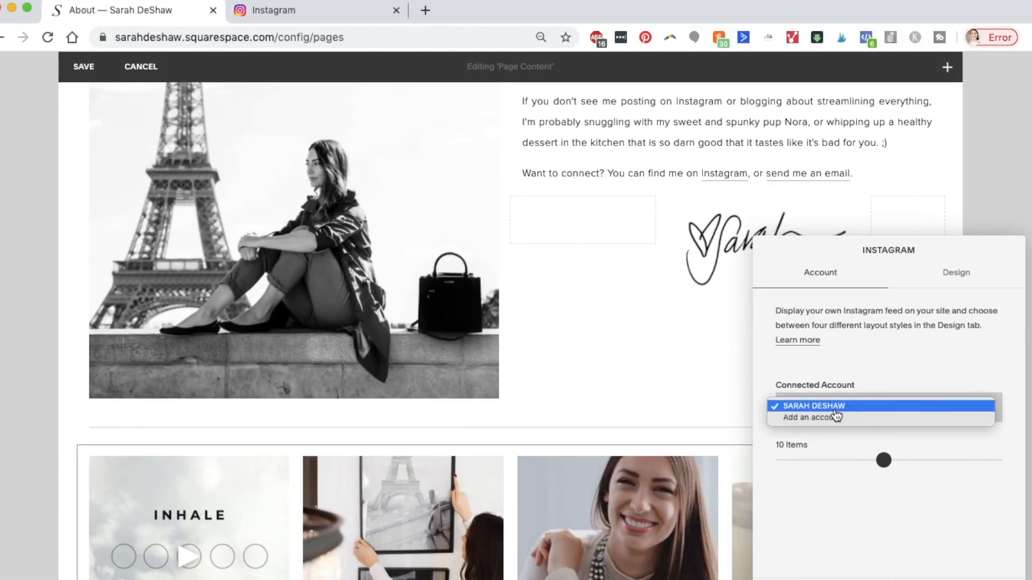
pyautogui.click(813, 407)
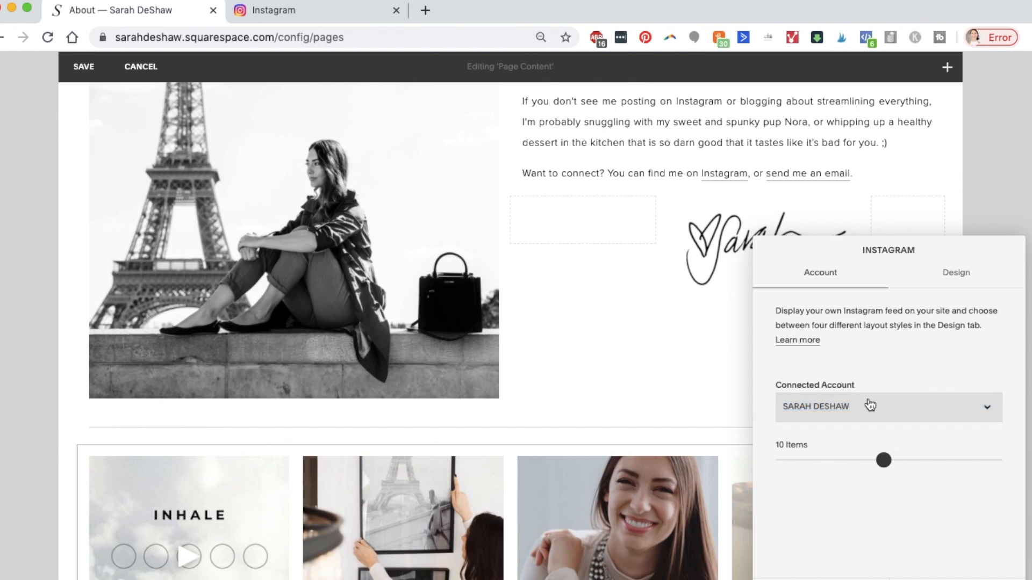
pyautogui.moveTo(765, 494)
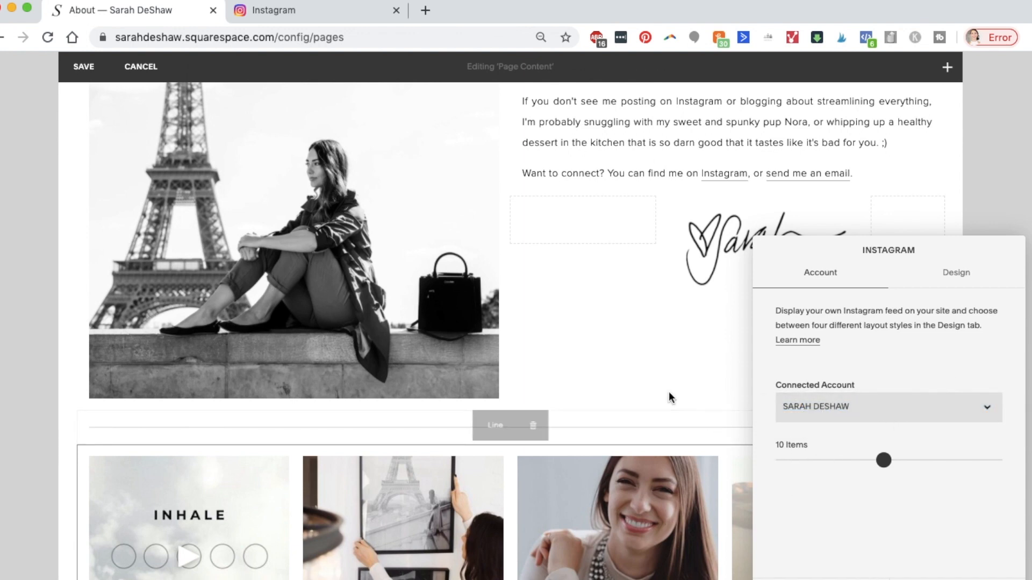
# Reduce the feed's Items slider down to 4
pyautogui.scroll(-3)
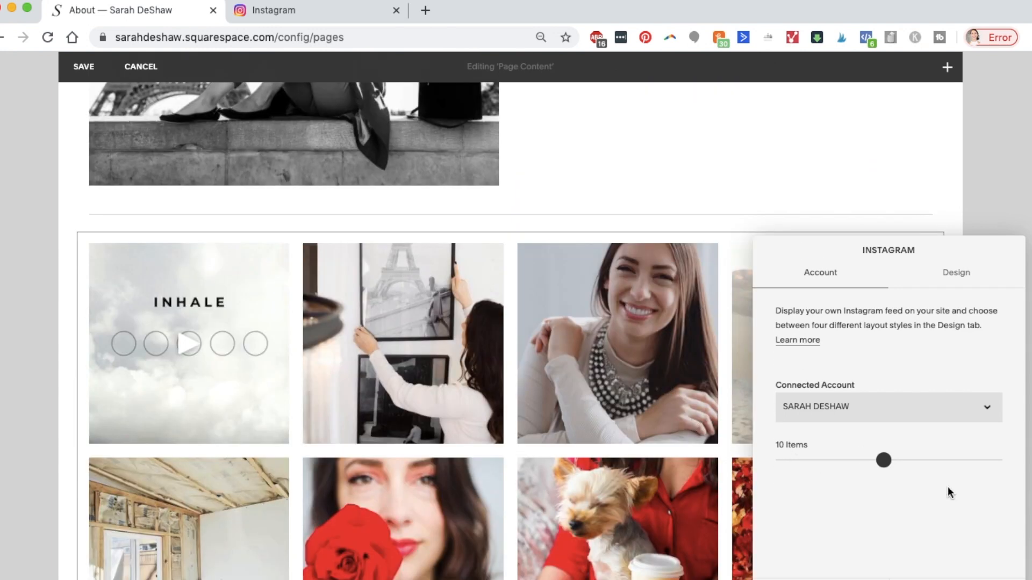
pyautogui.moveTo(883, 460); pyautogui.dragTo(844, 460)
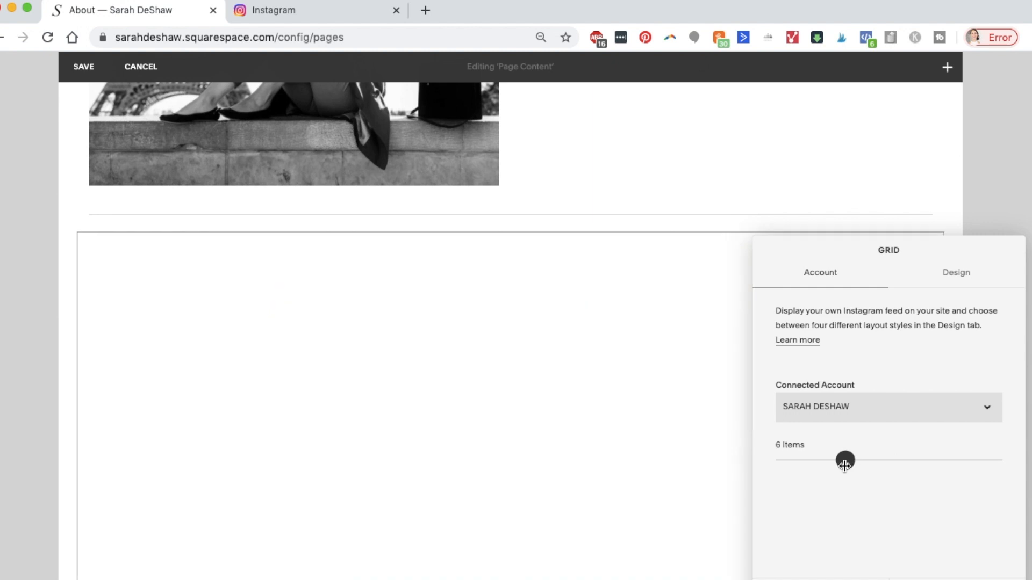
pyautogui.moveTo(844, 460); pyautogui.dragTo(831, 460)
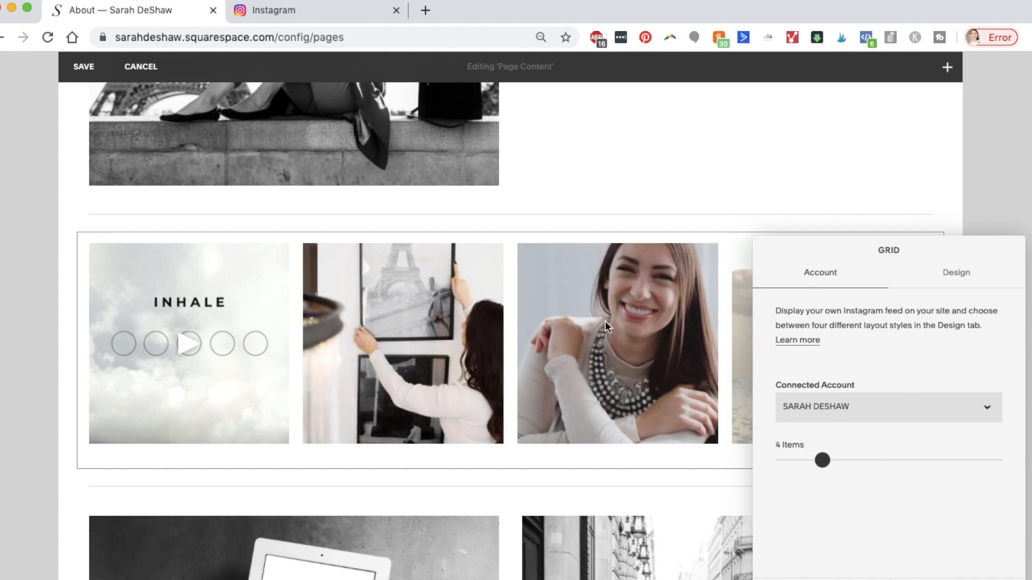
pyautogui.moveTo(754, 316)
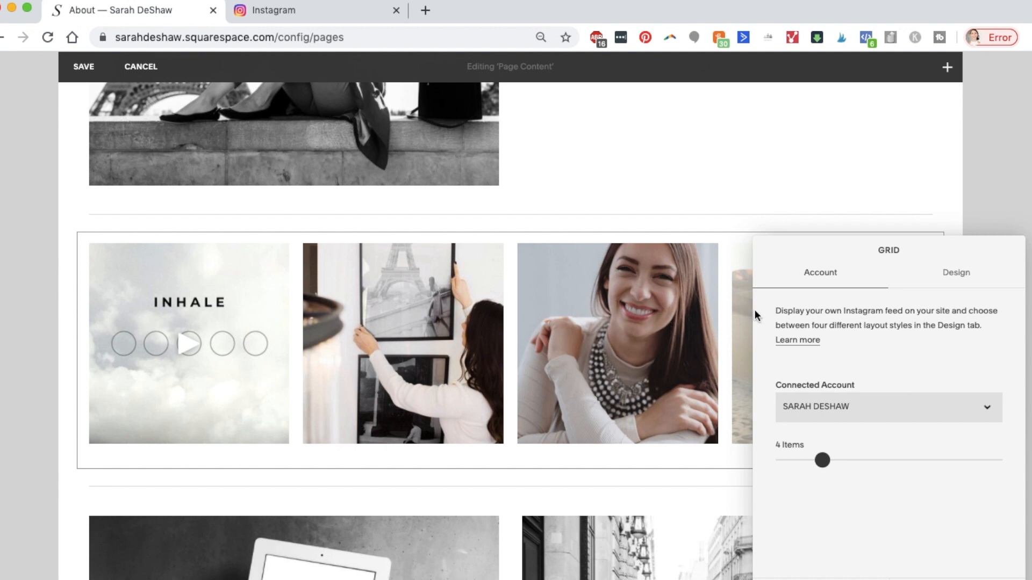
pyautogui.moveTo(964, 272)
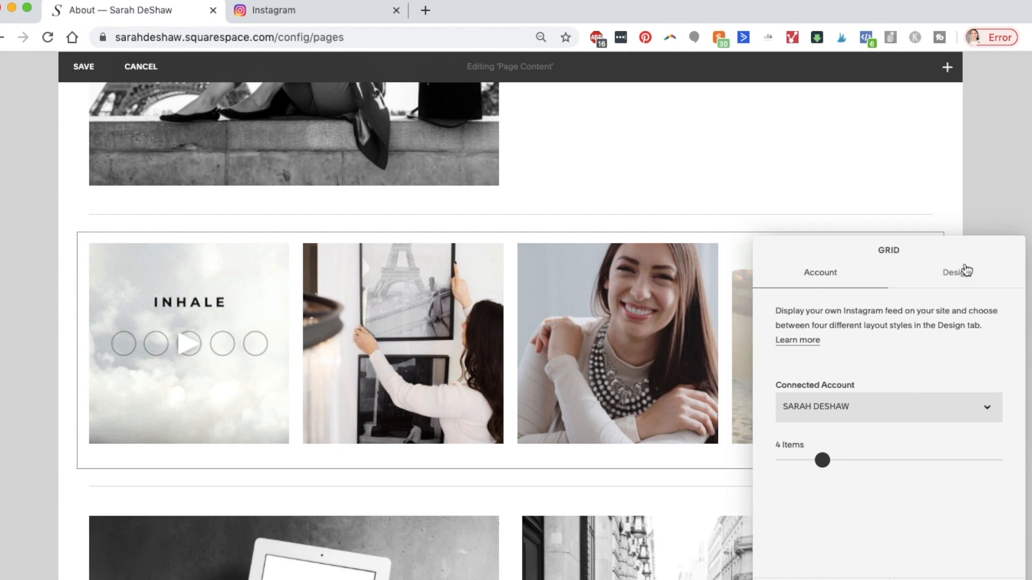
# In Design, preview Slideshow, Carousel and Stacked layouts, then return to Grid
pyautogui.click(957, 273)
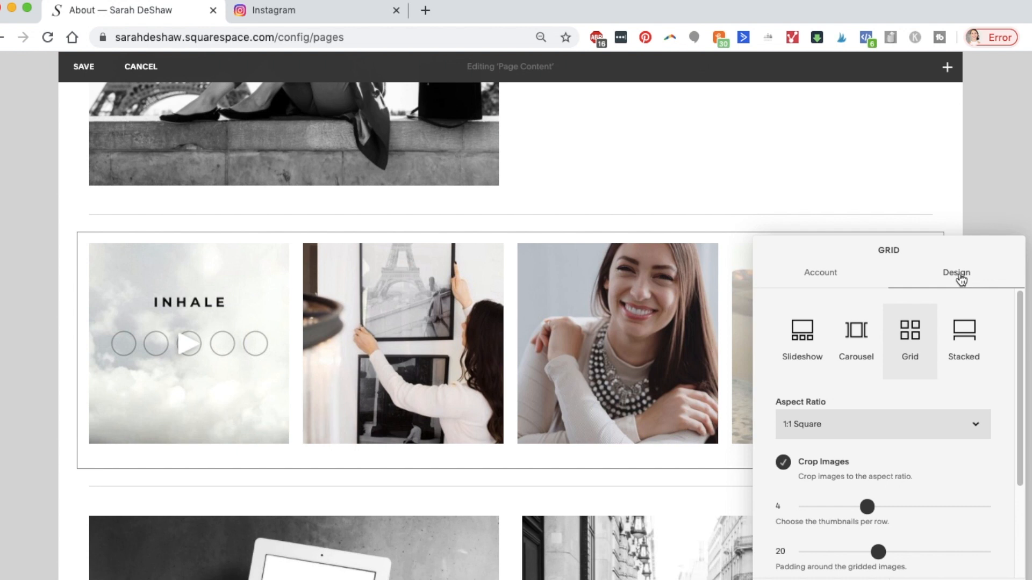
pyautogui.moveTo(907, 338)
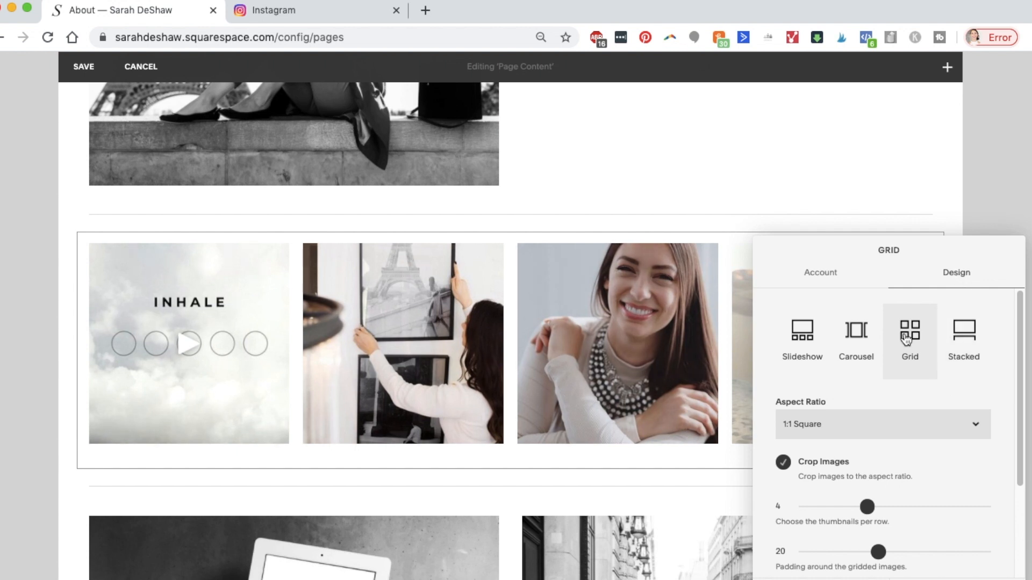
pyautogui.moveTo(800, 342)
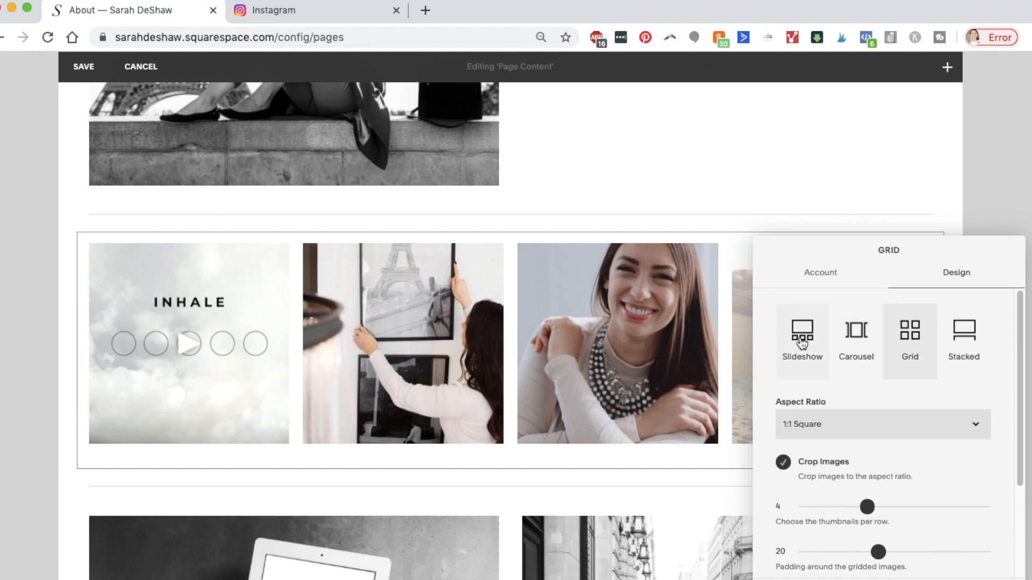
pyautogui.click(802, 332)
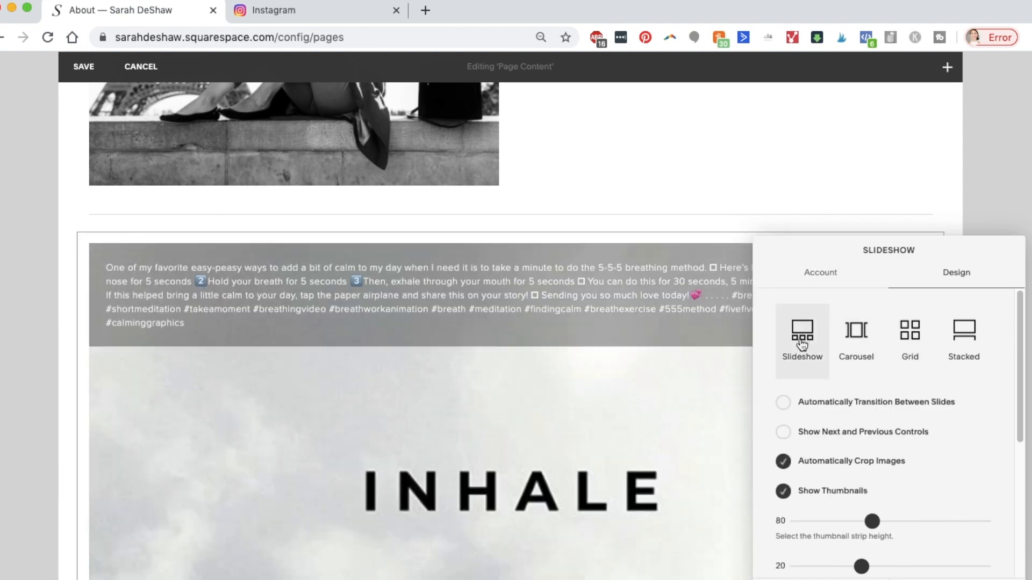
pyautogui.scroll(-3)
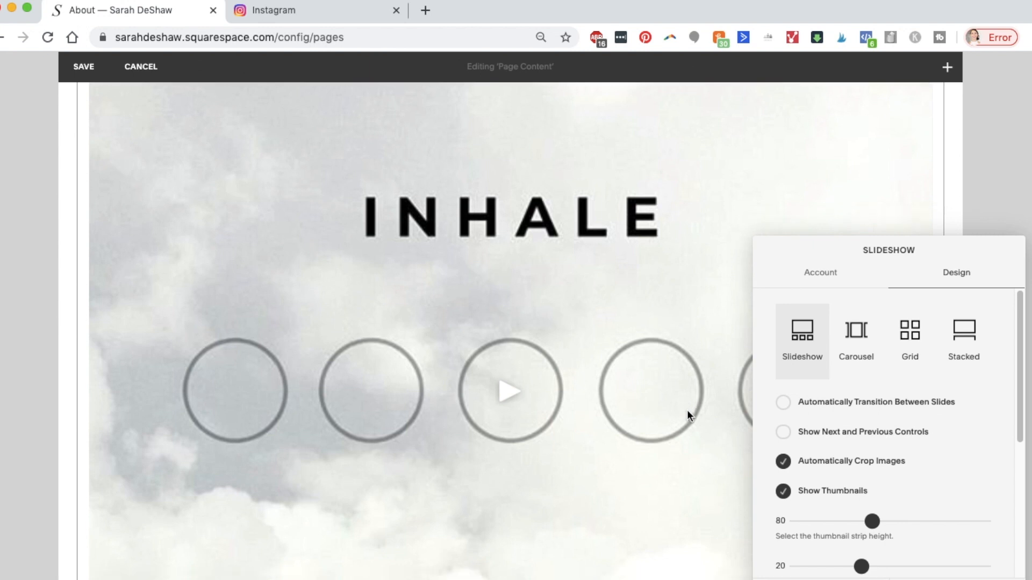
pyautogui.scroll(-3)
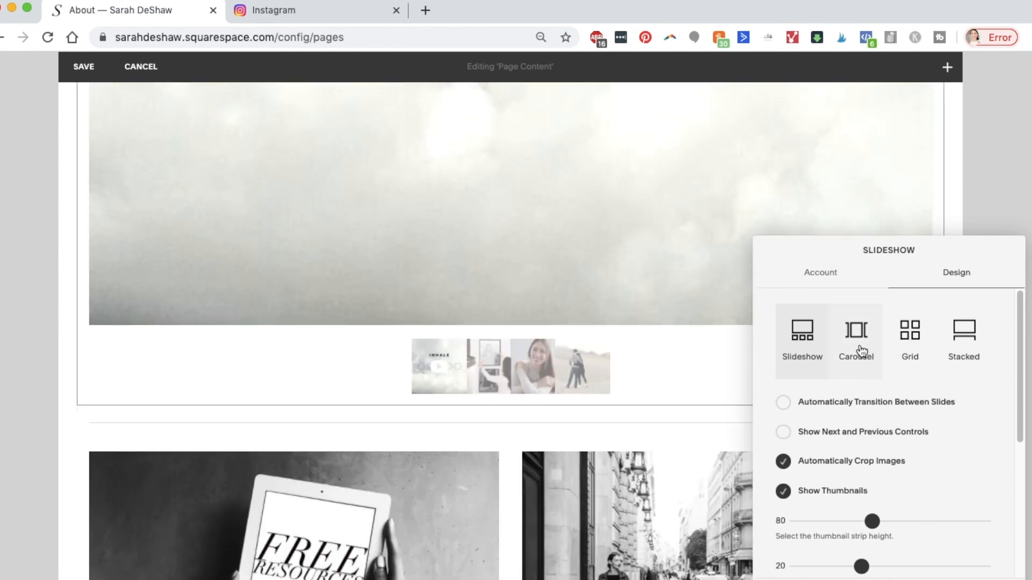
pyautogui.click(856, 331)
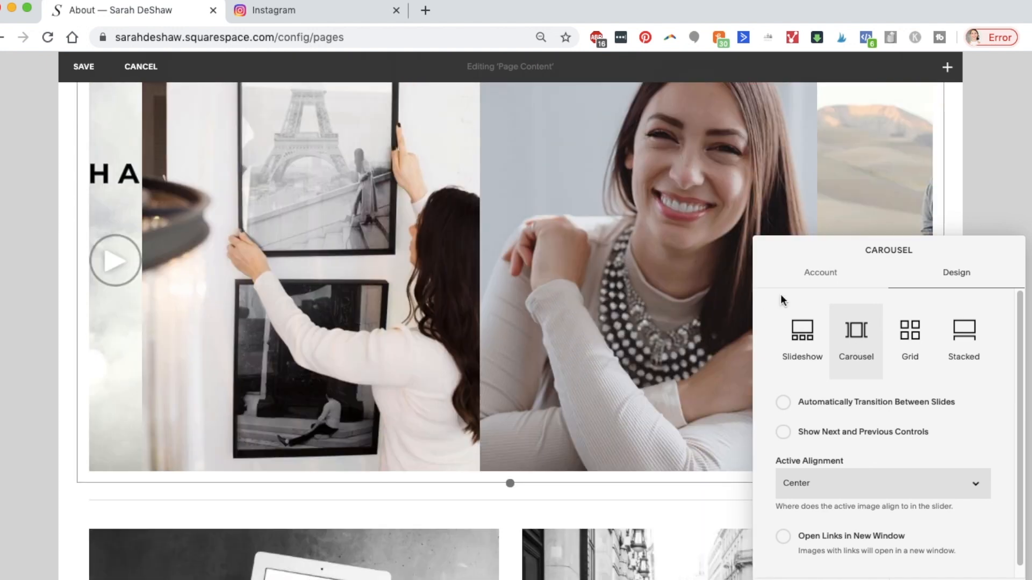
pyautogui.click(963, 331)
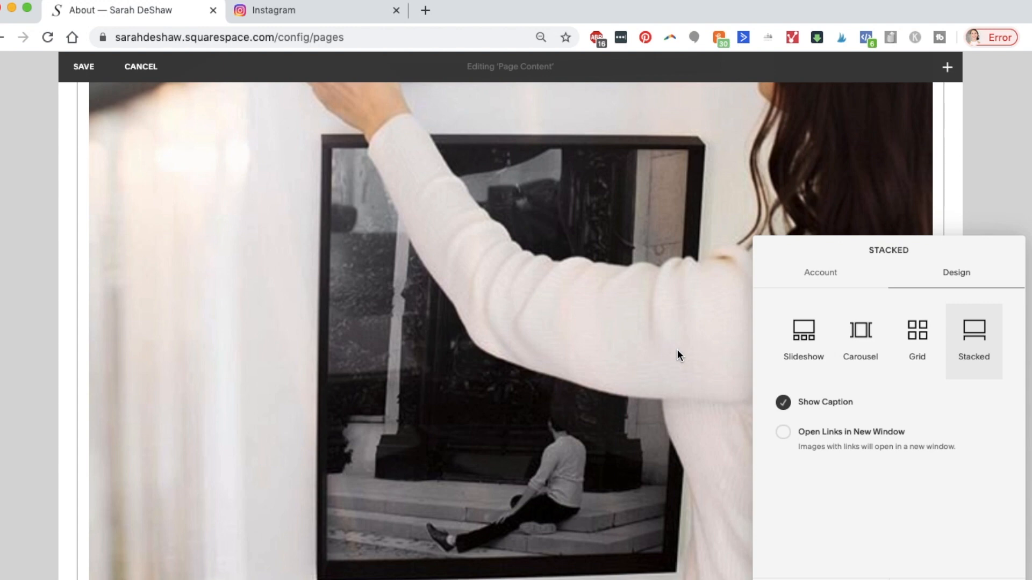
pyautogui.click(917, 330)
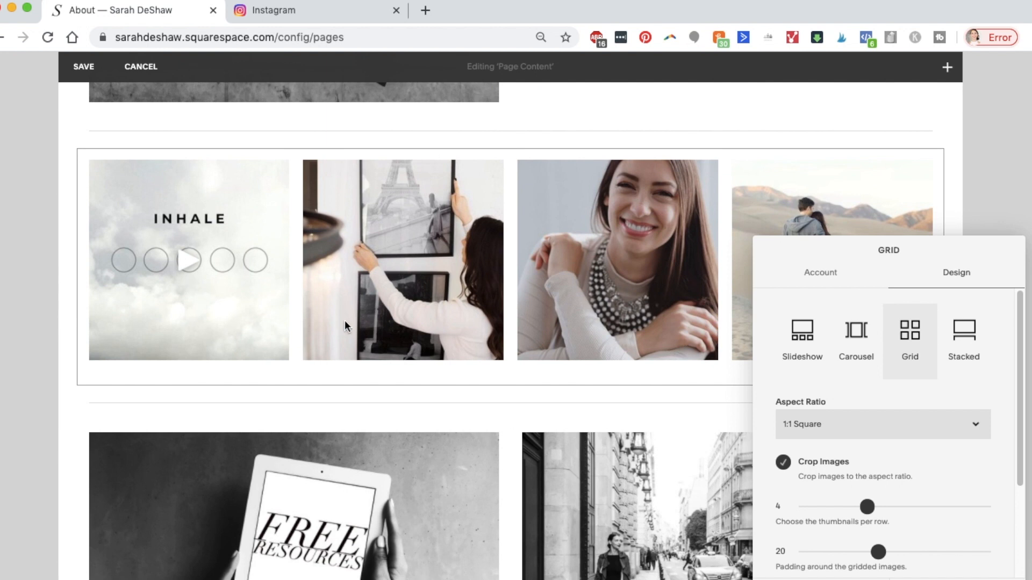
# Set the grid to 4 thumbnails per row with padding 18 and apply
pyautogui.scroll(-3)
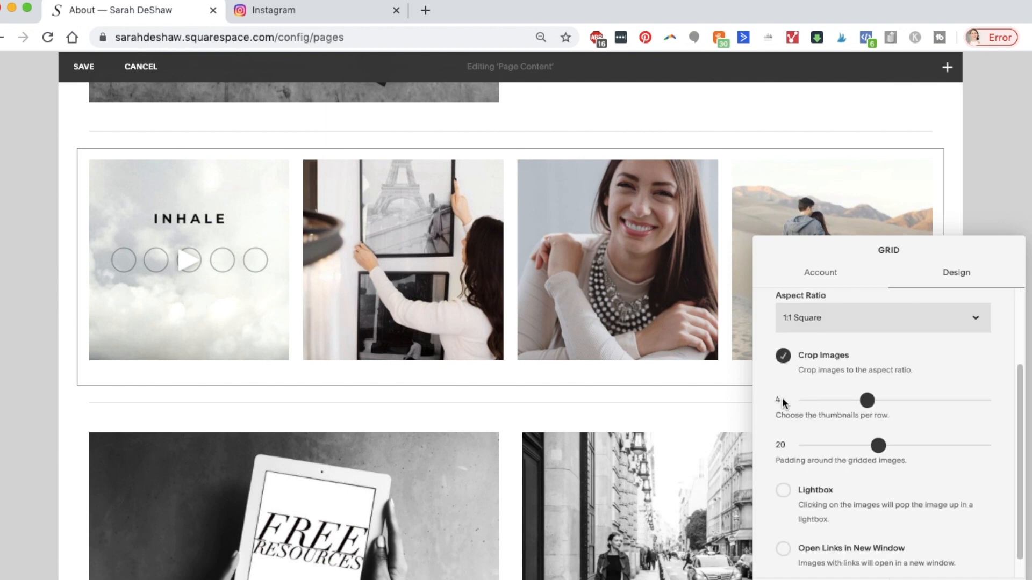
pyautogui.moveTo(867, 400); pyautogui.dragTo(879, 399)
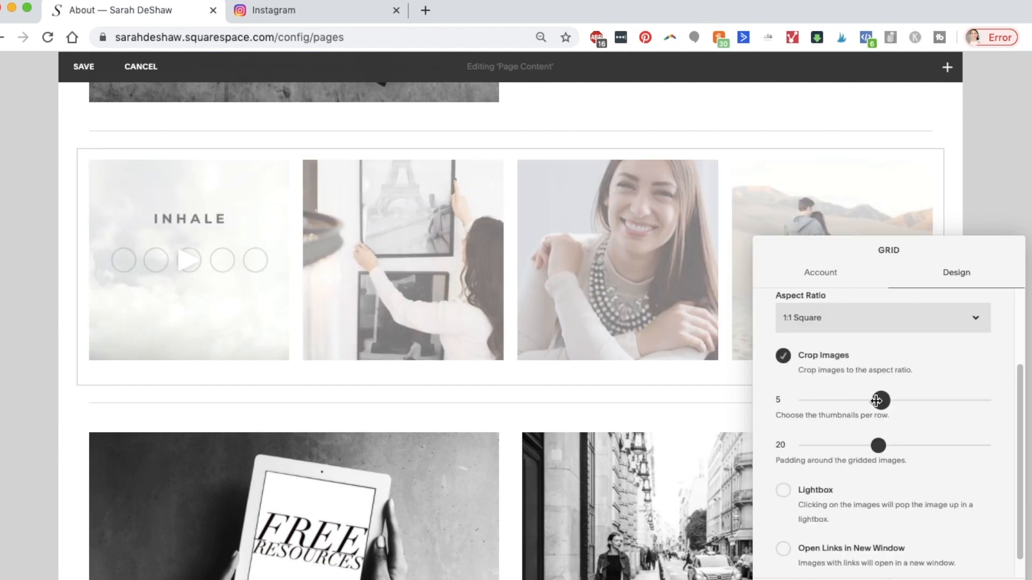
pyautogui.moveTo(882, 399); pyautogui.dragTo(863, 400)
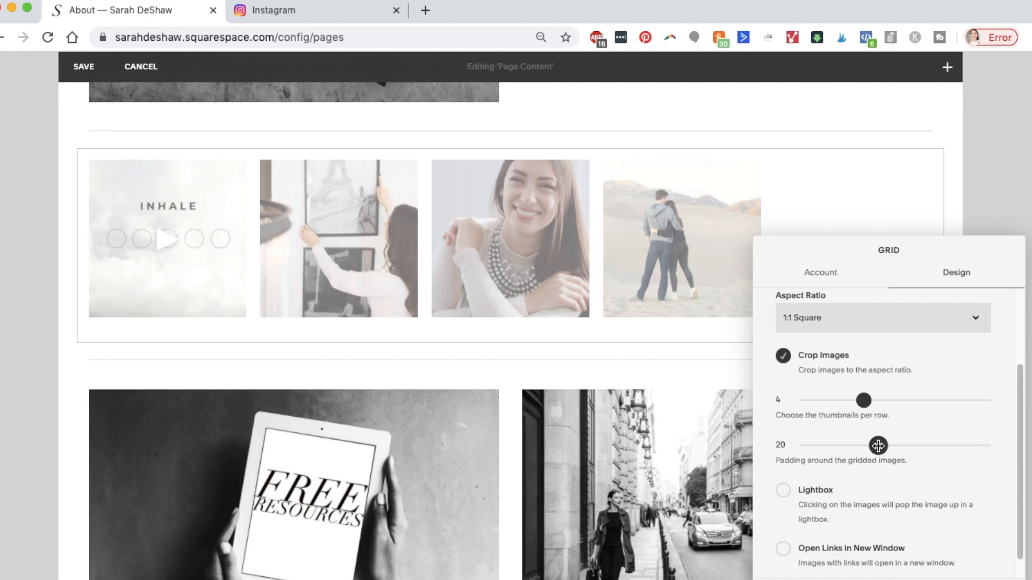
pyautogui.moveTo(876, 445); pyautogui.dragTo(906, 445)
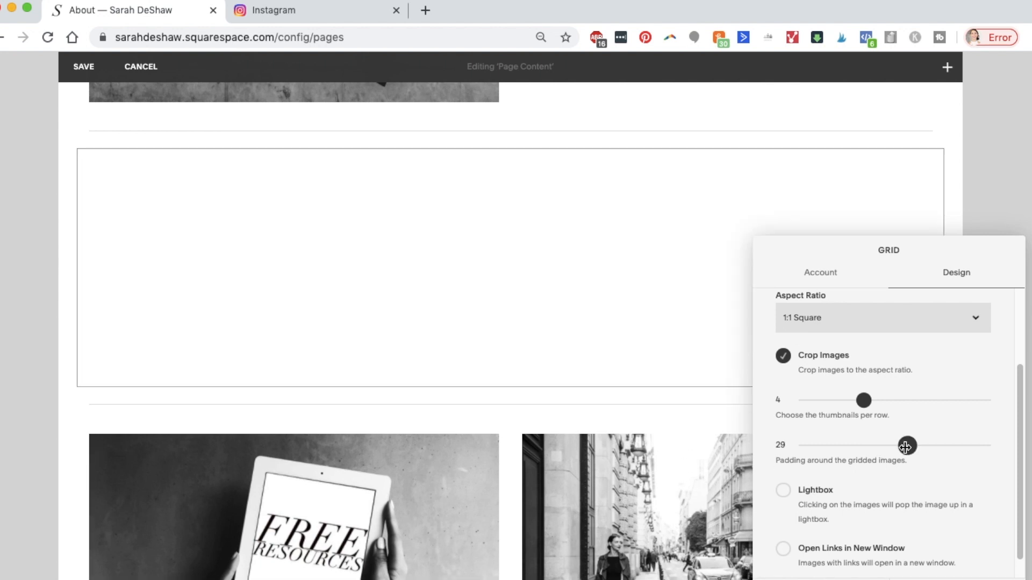
pyautogui.moveTo(906, 445); pyautogui.dragTo(830, 445)
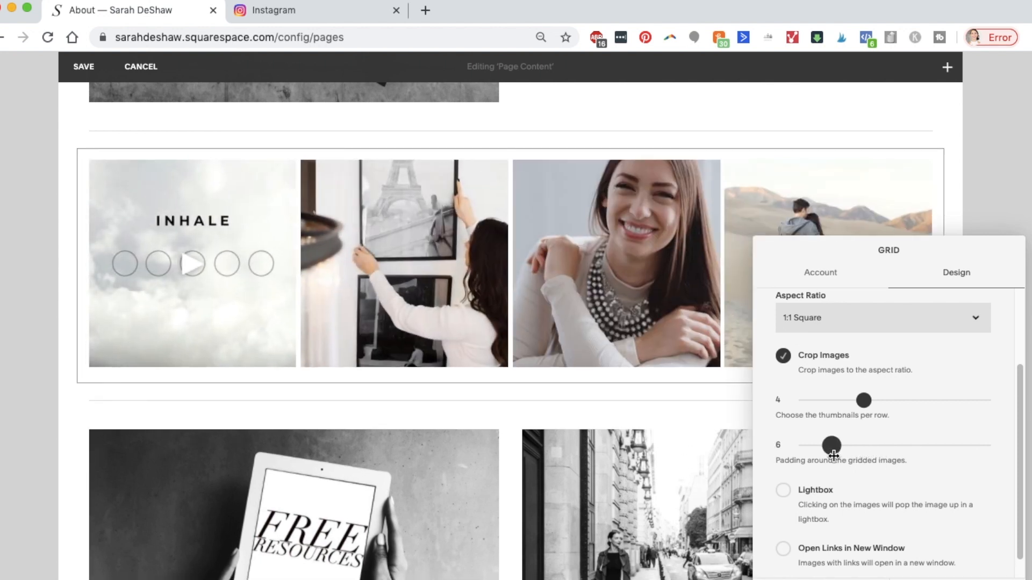
pyautogui.moveTo(830, 445); pyautogui.dragTo(849, 445)
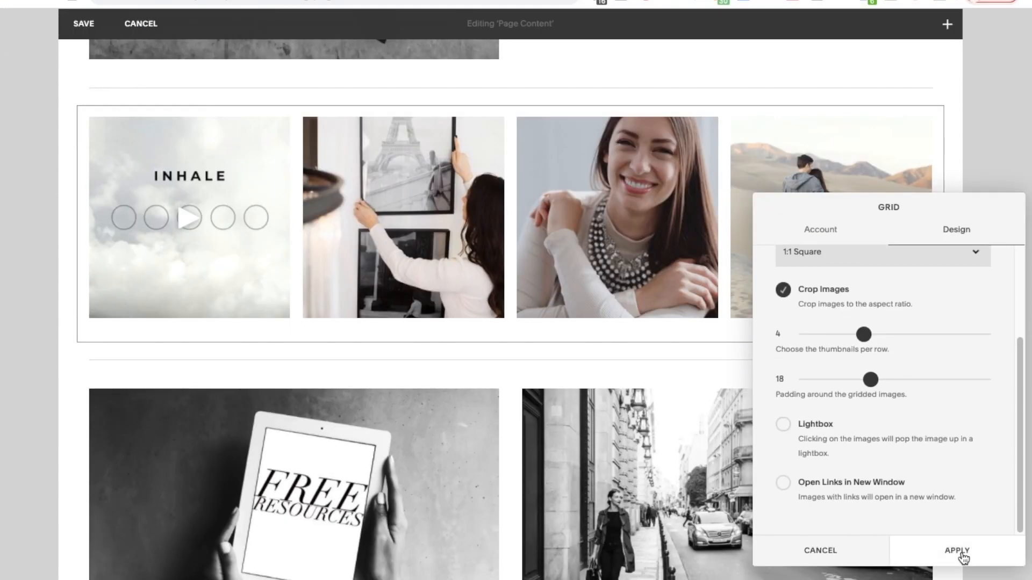
pyautogui.click(963, 550)
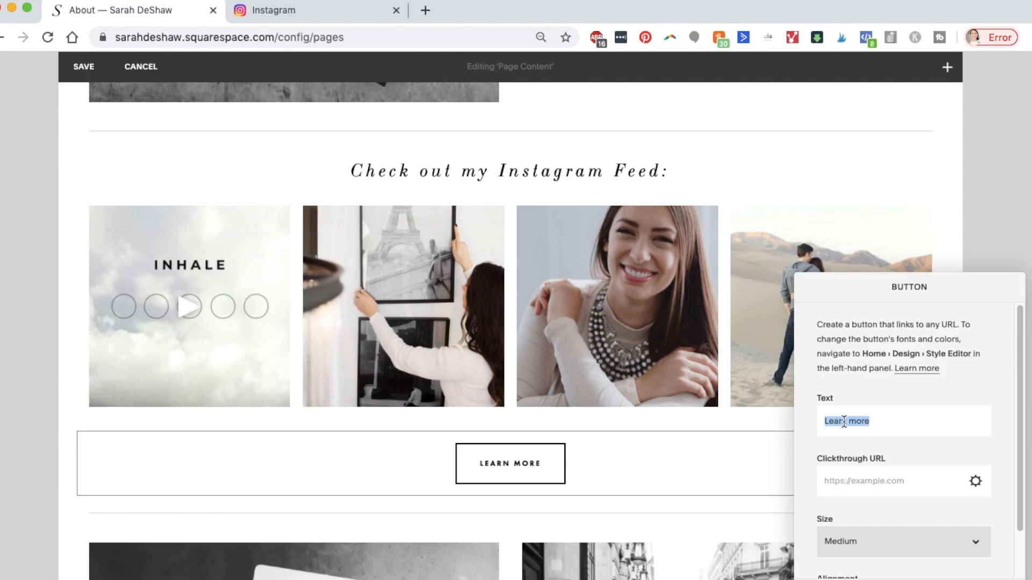
# Set the button text 'Click here to scour my Instagram feed' with the Instagram profile URL, and apply
pyautogui.write('Scou')
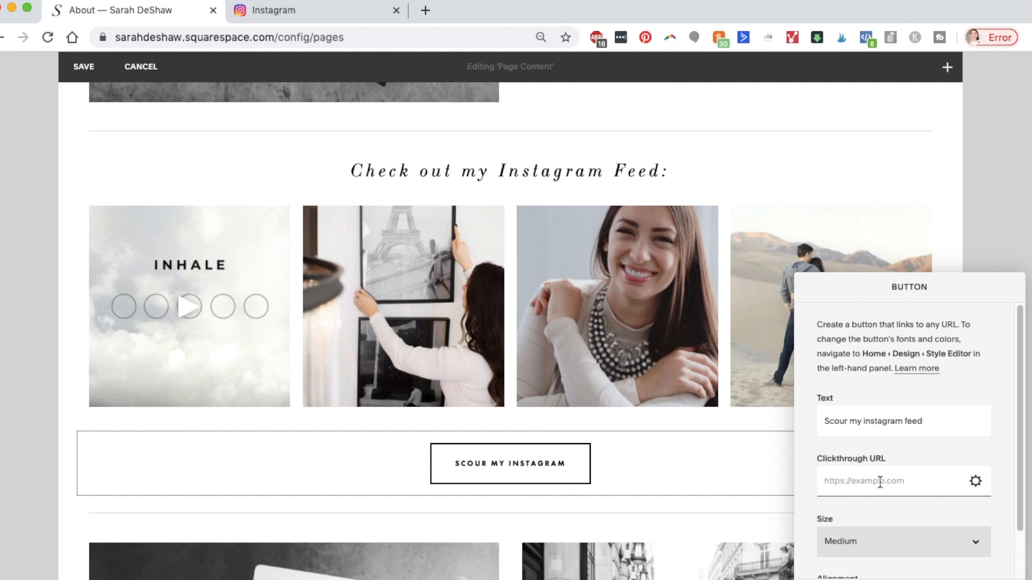
pyautogui.write('http:')
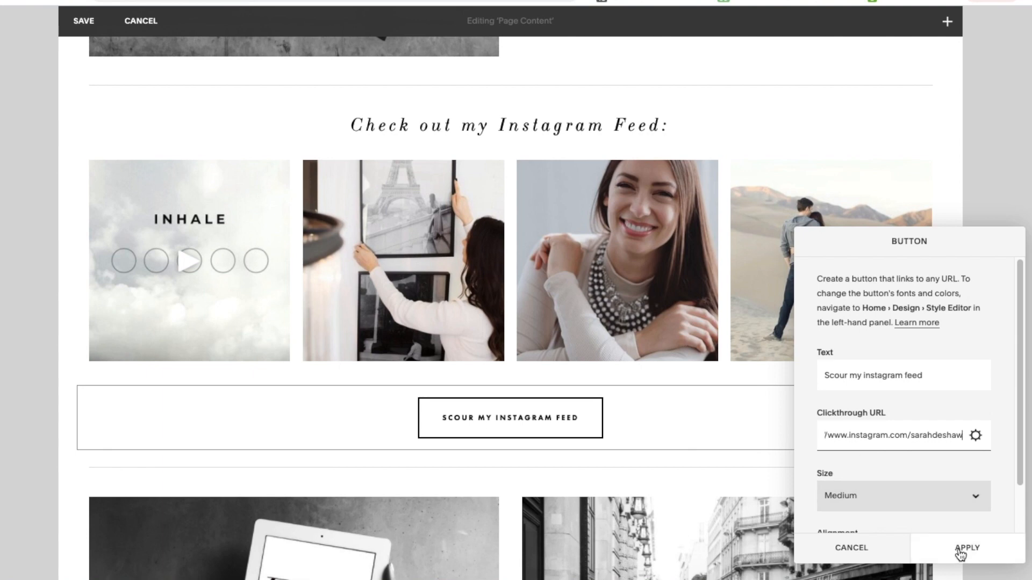
pyautogui.click(968, 547)
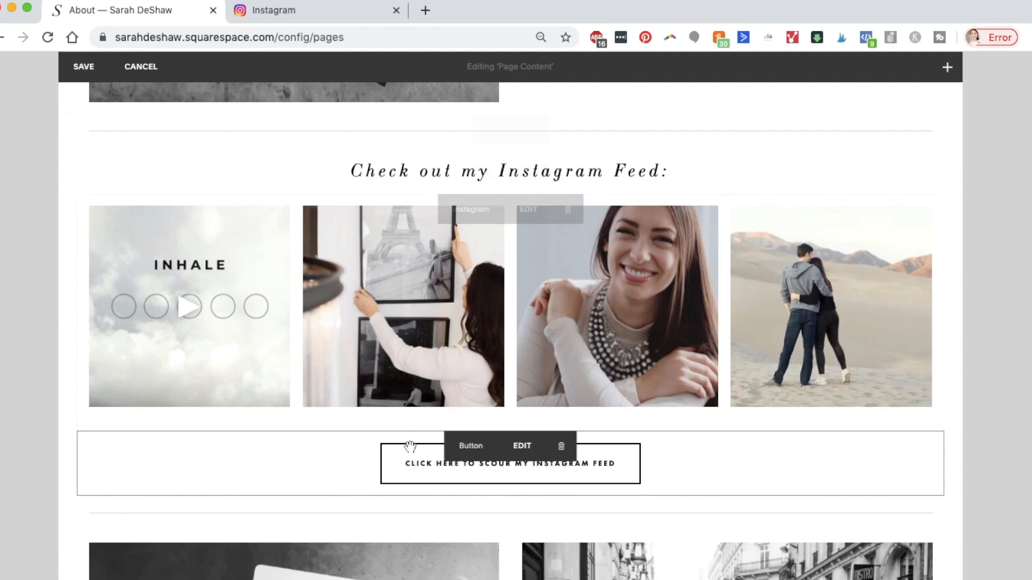